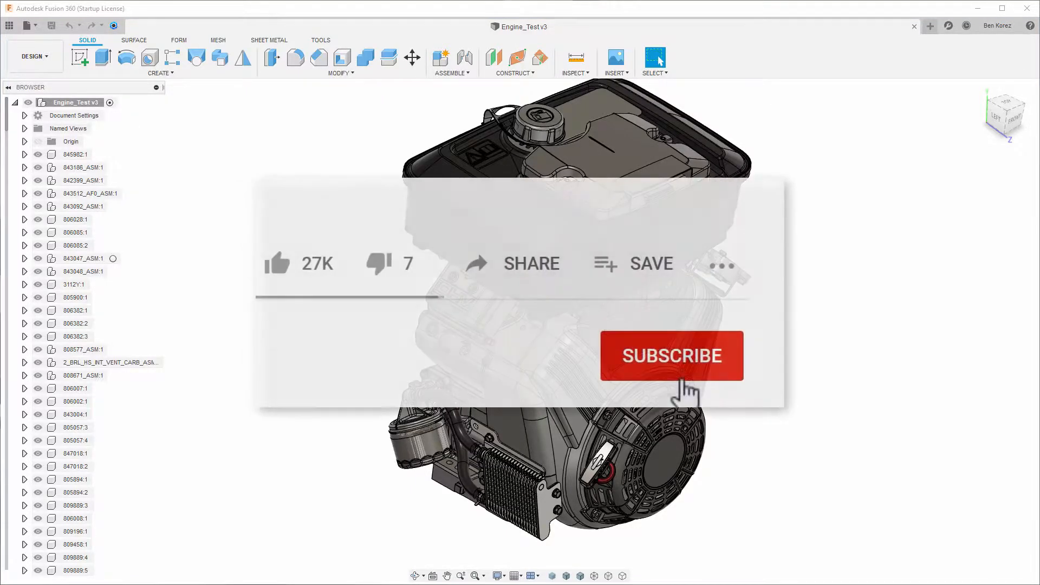
Scroll down through the TESREG page content before switching to Fusion 360
{"action": "left_click", "coordinate": [673, 356]}
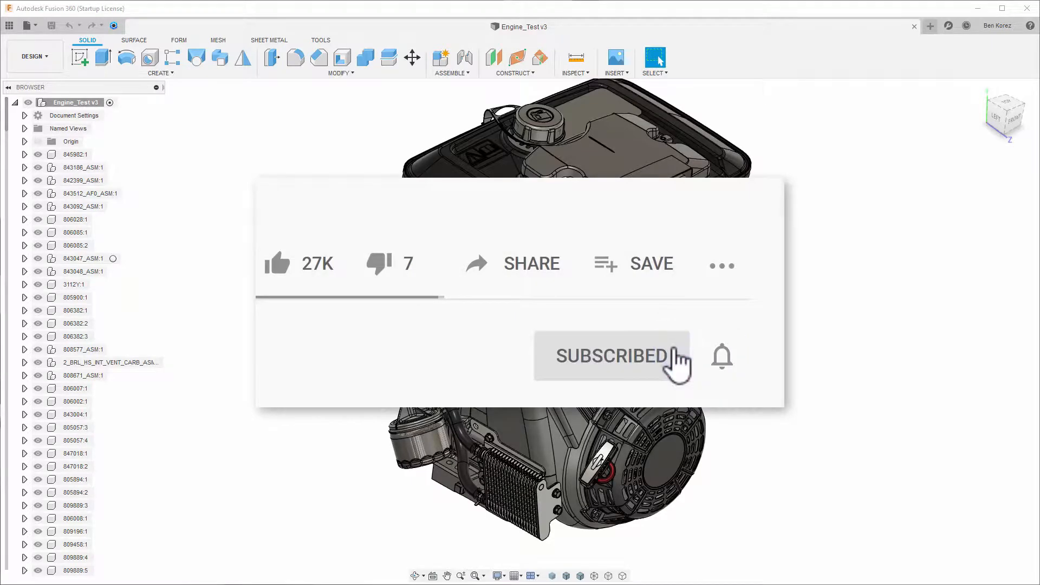
{"action": "left_click", "coordinate": [722, 355]}
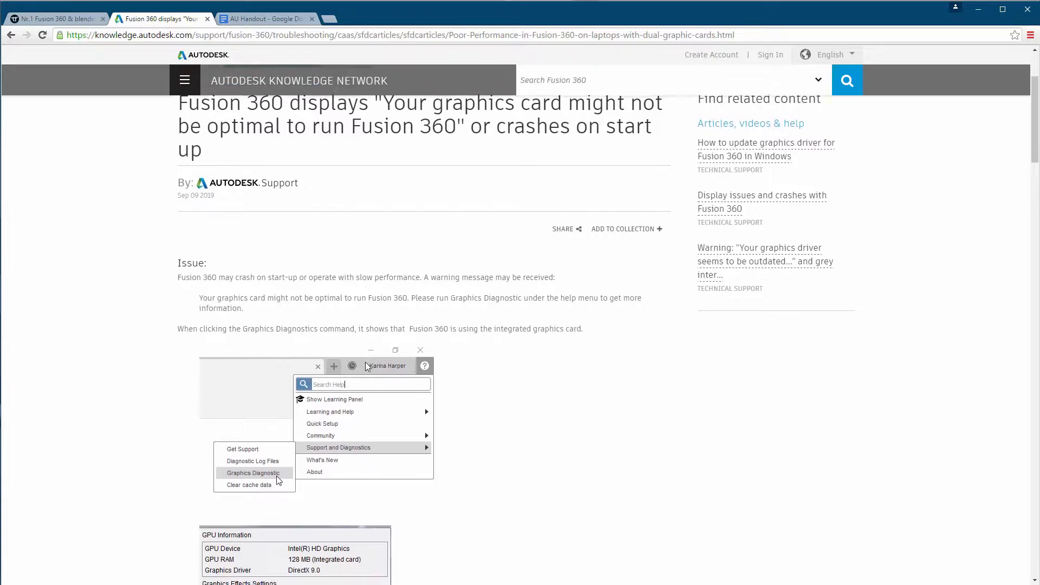
{"action": "scroll", "scroll_direction": "down", "scroll_amount": 3}
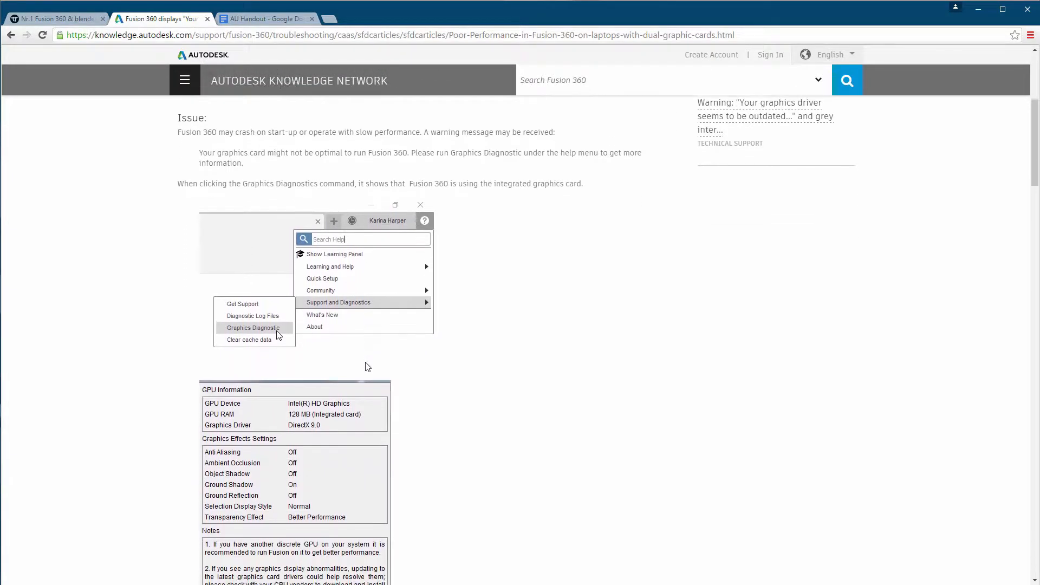
{"action": "scroll", "scroll_direction": "down", "scroll_amount": 3}
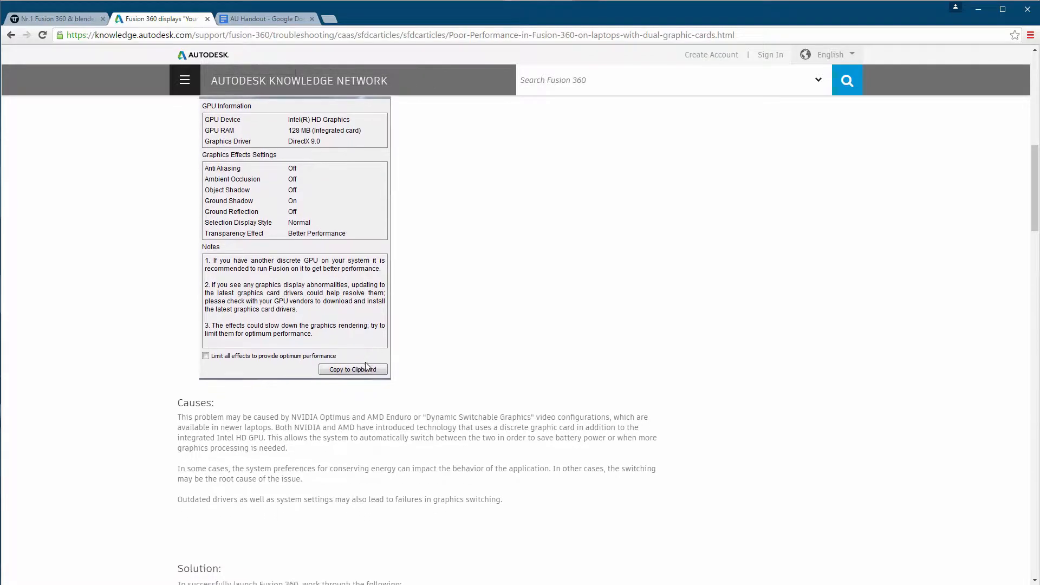
{"action": "scroll", "scroll_direction": "down", "scroll_amount": 3}
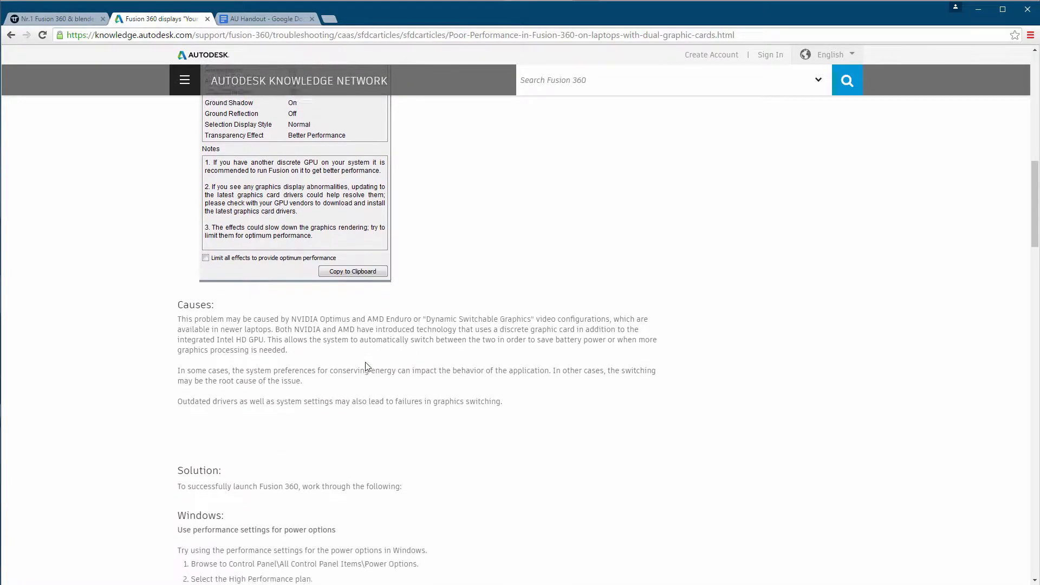
{"action": "scroll", "scroll_direction": "down", "scroll_amount": 3}
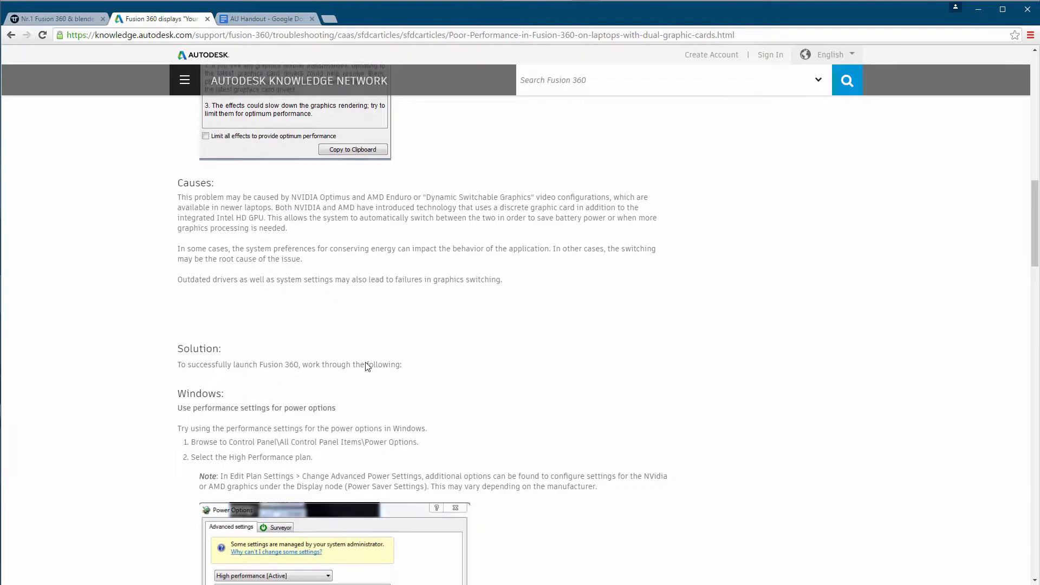
{"action": "scroll", "scroll_direction": "down", "scroll_amount": 3}
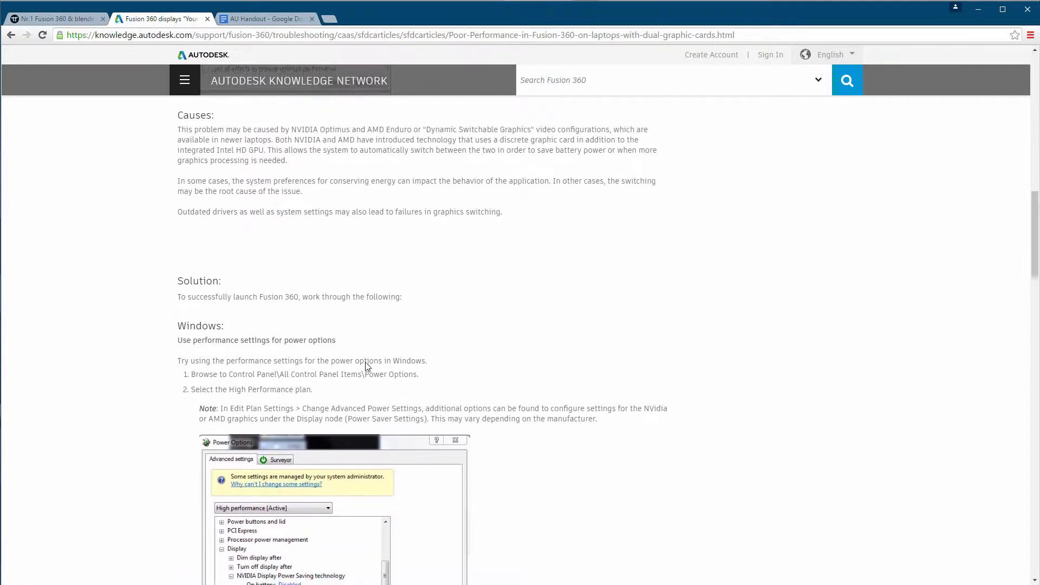
{"action": "scroll", "scroll_direction": "down", "scroll_amount": 3}
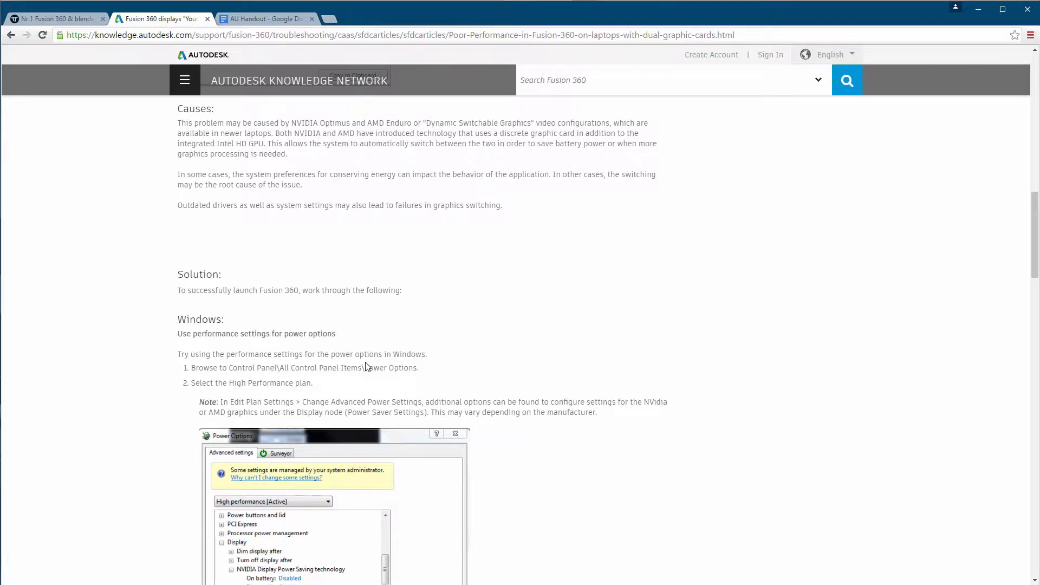
{"action": "scroll", "scroll_direction": "down", "scroll_amount": 3}
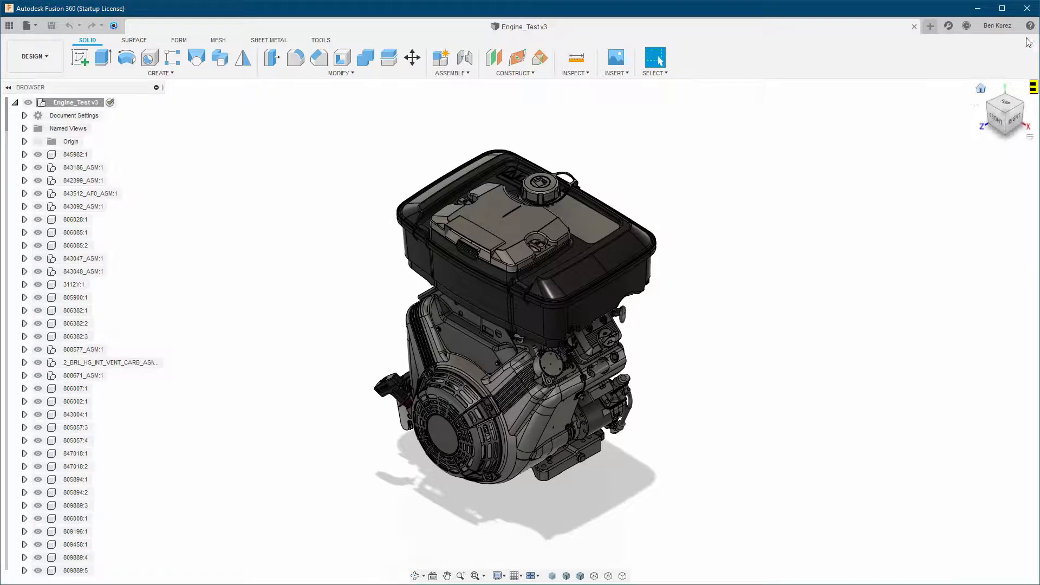
Run the Graphics Diagnostic from Fusion 360's Help > Support and Diagnostics menu
{"action": "left_click", "coordinate": [1031, 25]}
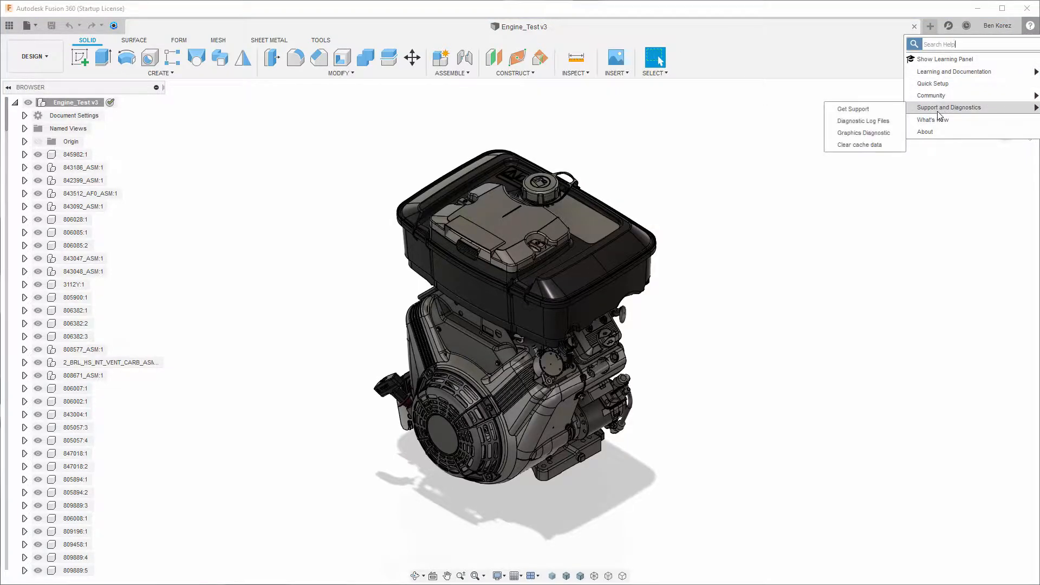
{"action": "mouse_move", "coordinate": [871, 134]}
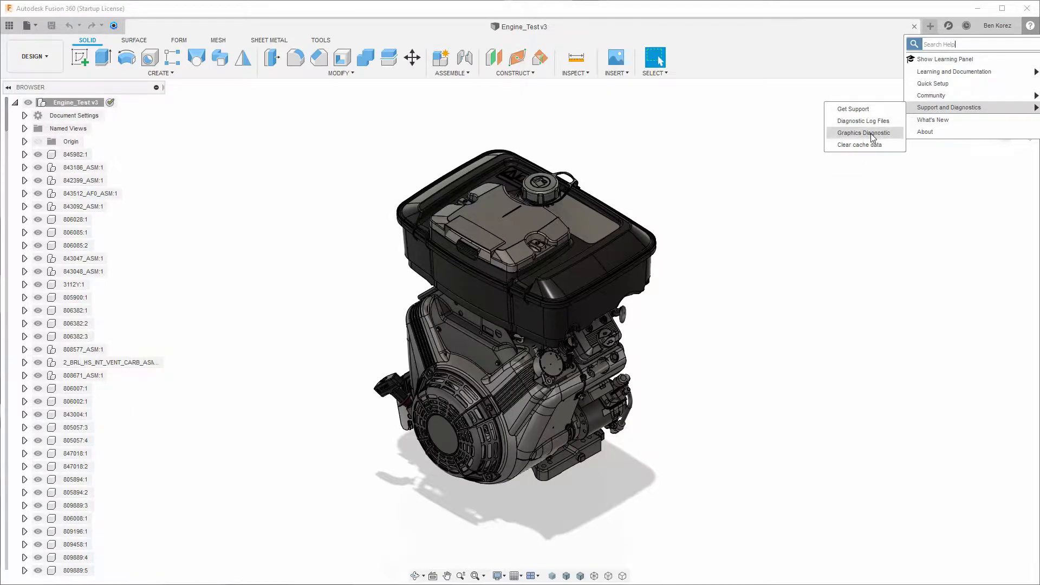
{"action": "left_click", "coordinate": [862, 132]}
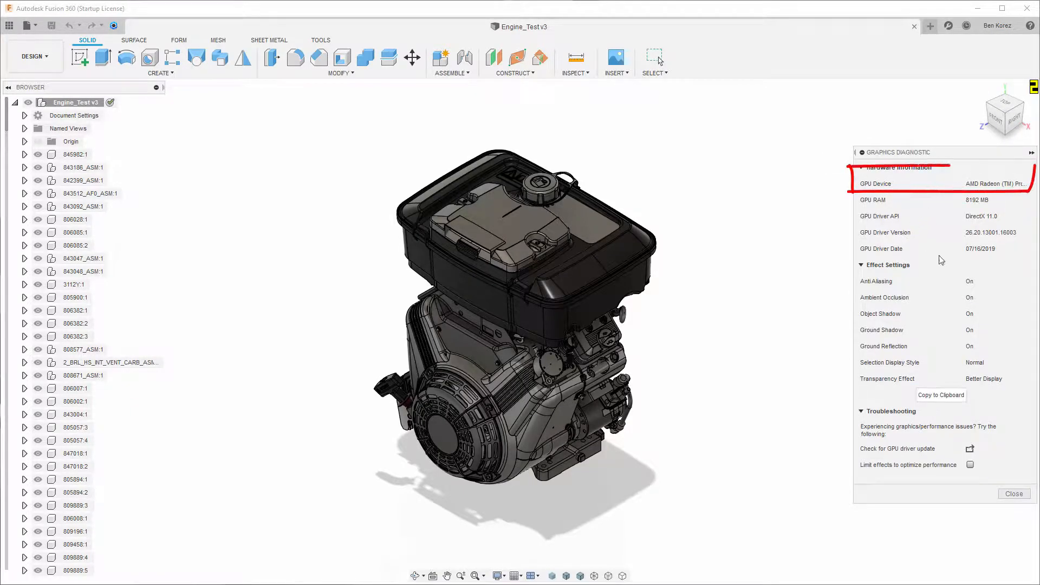
{"action": "mouse_move", "coordinate": [894, 199]}
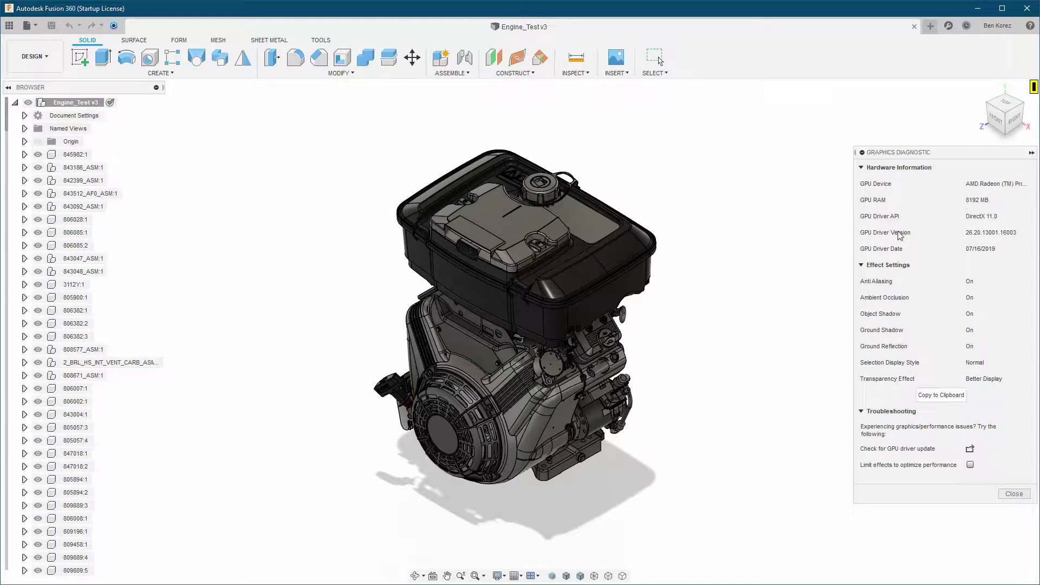
{"action": "mouse_move", "coordinate": [930, 222]}
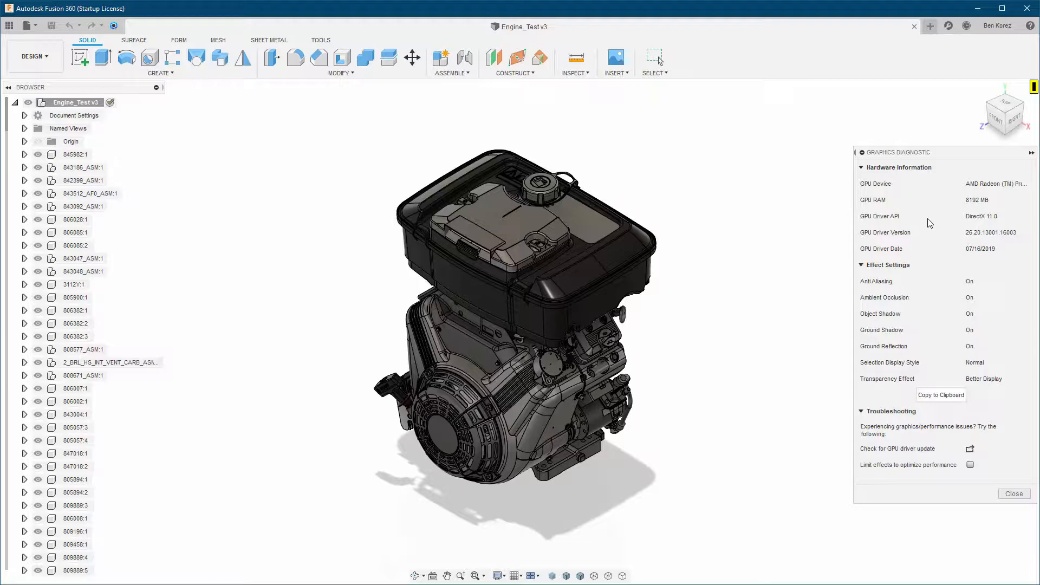
{"action": "mouse_move", "coordinate": [899, 269]}
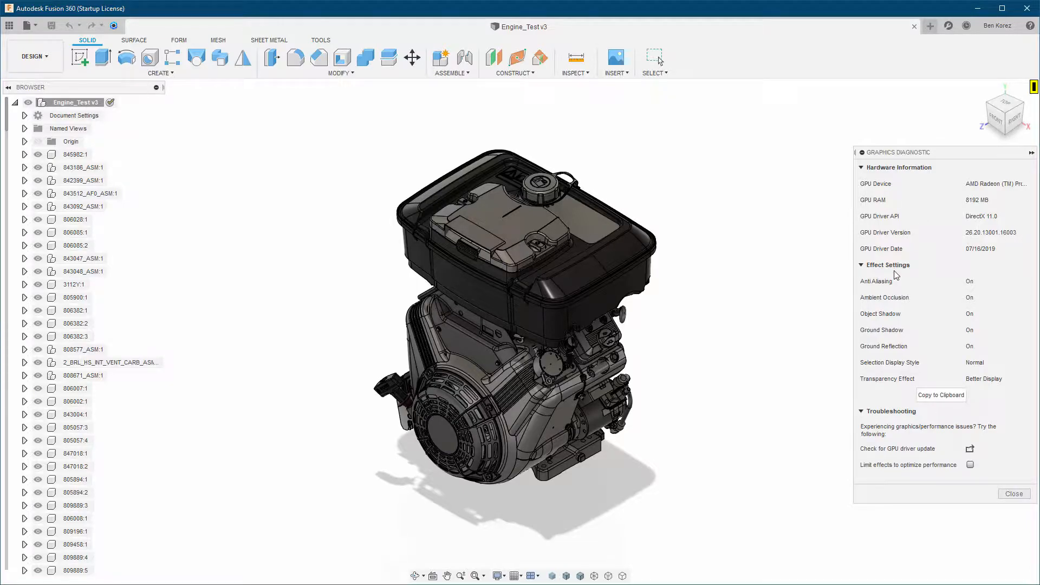
{"action": "mouse_move", "coordinate": [913, 294]}
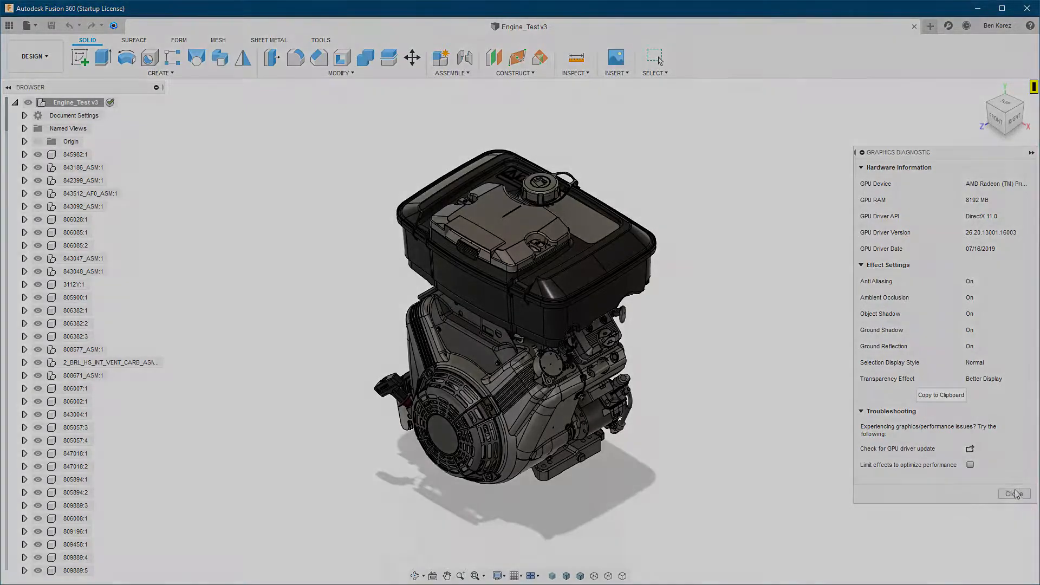
Close the diagnostic report and turn off Anti-Aliasing under Display Settings > Effects
{"action": "left_click", "coordinate": [1014, 494]}
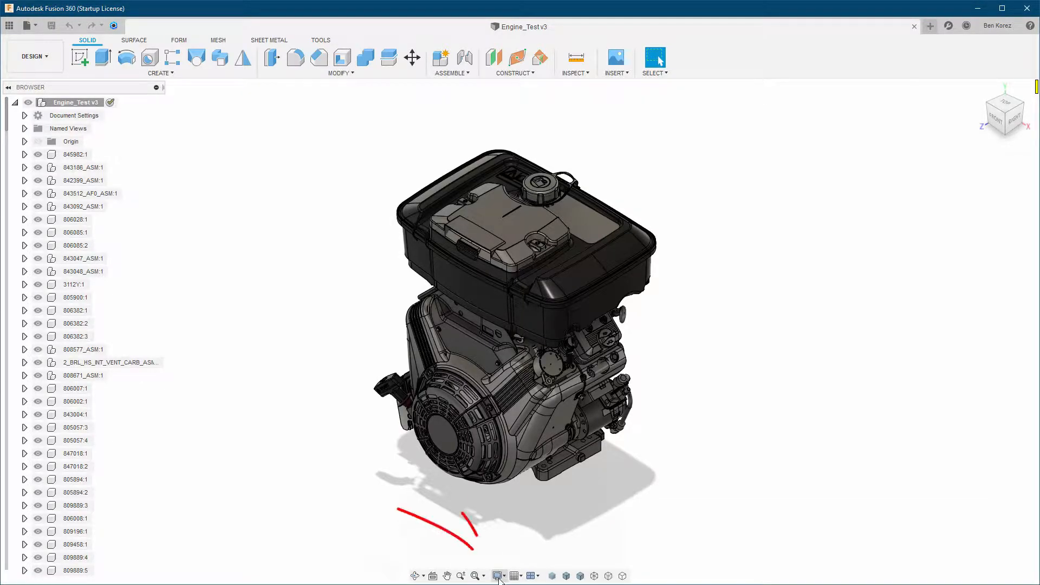
{"action": "left_click", "coordinate": [496, 575]}
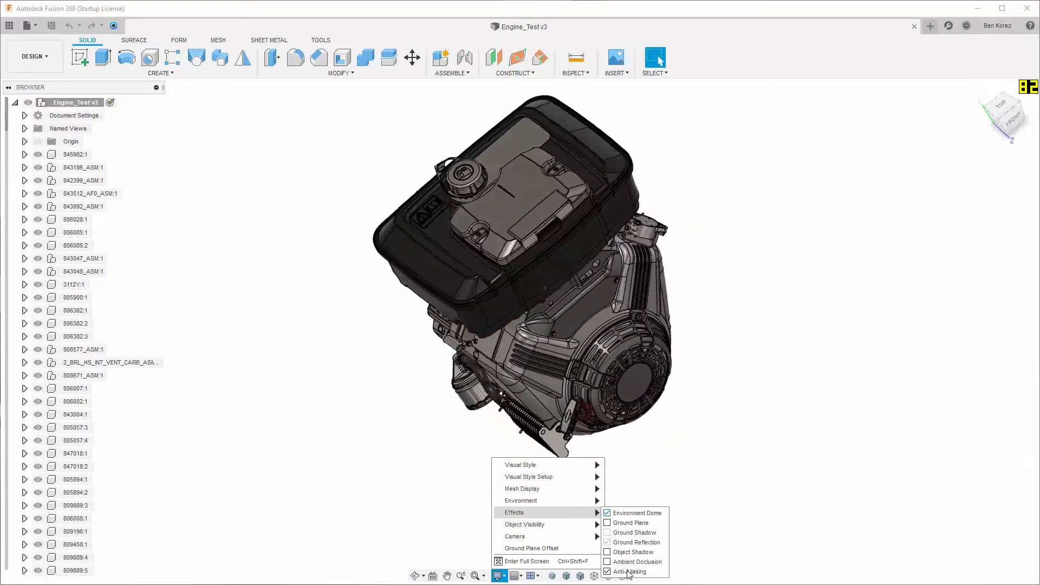
{"action": "left_click", "coordinate": [631, 572]}
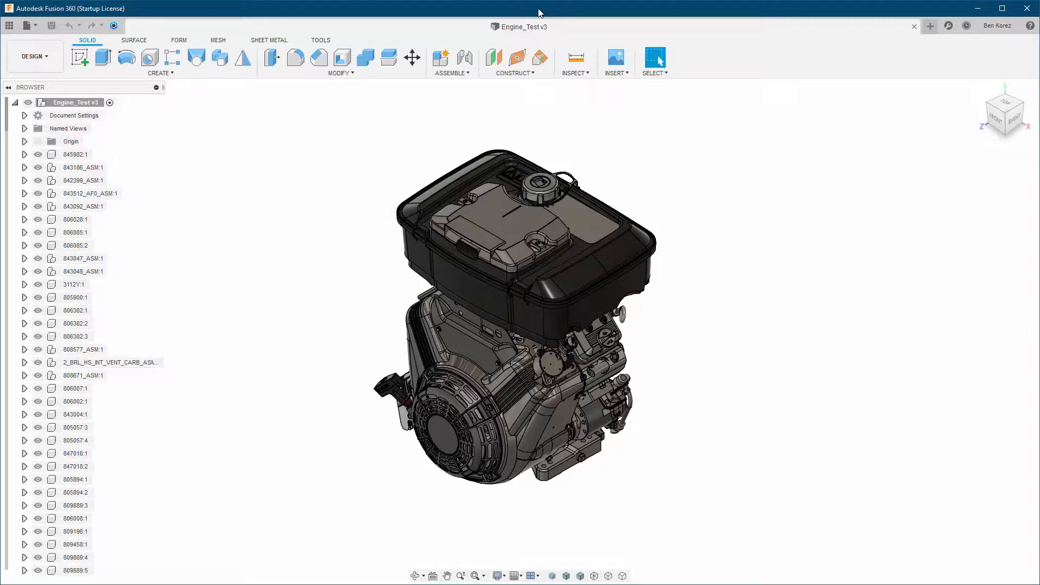
{"action": "mouse_move", "coordinate": [567, 15]}
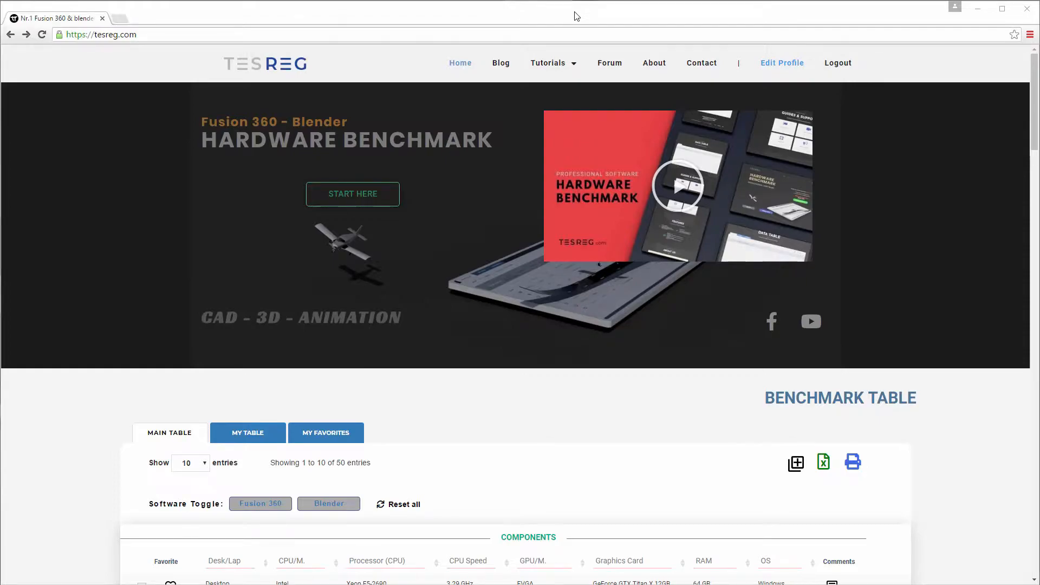
{"action": "mouse_move", "coordinate": [494, 414]}
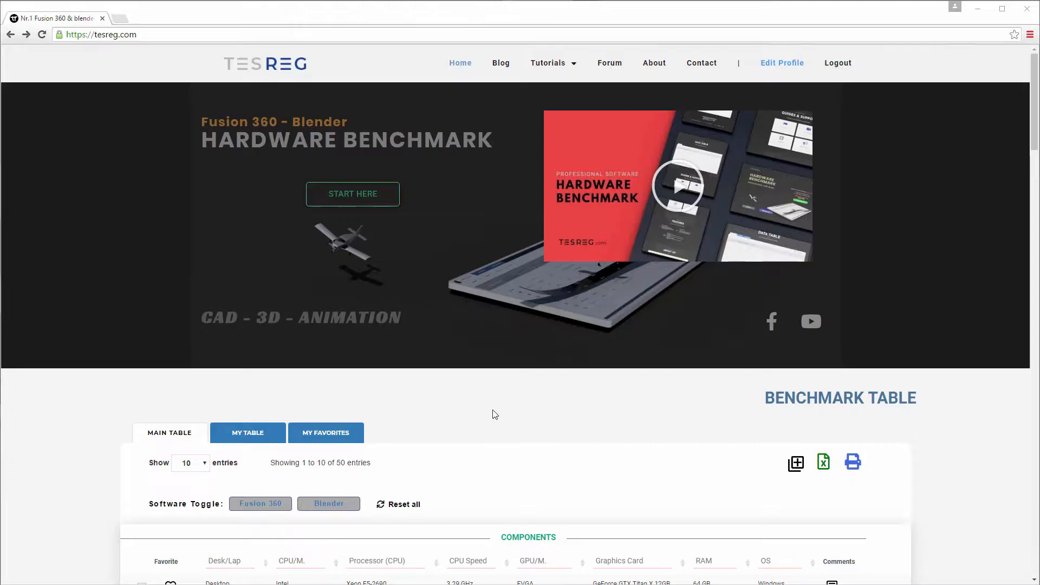
{"action": "mouse_move", "coordinate": [469, 245]}
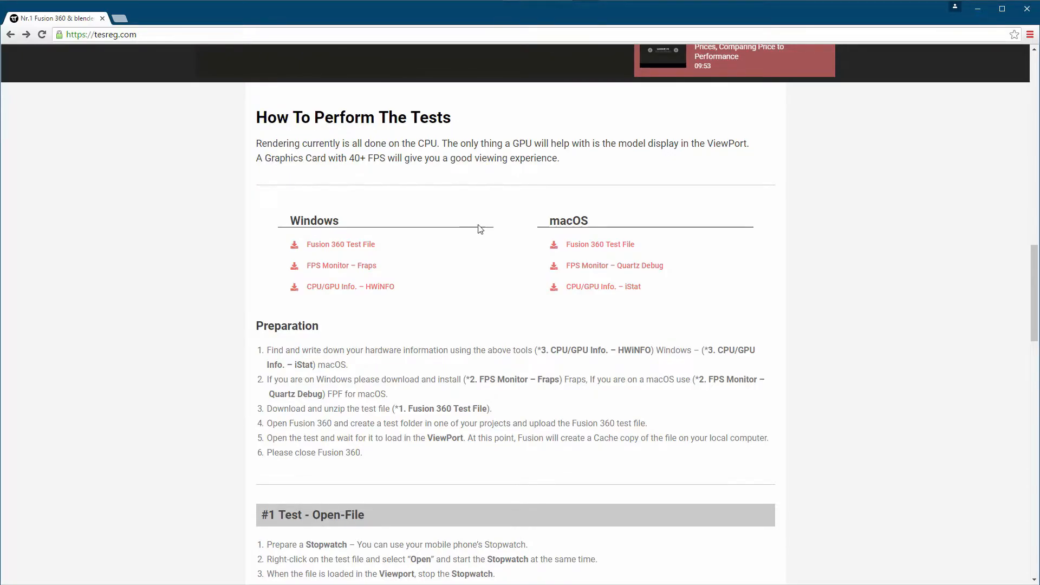
Scroll the tesreg.com homepage down to the Figures section and the YouTube testing video
{"action": "scroll", "scroll_direction": "down", "scroll_amount": 3}
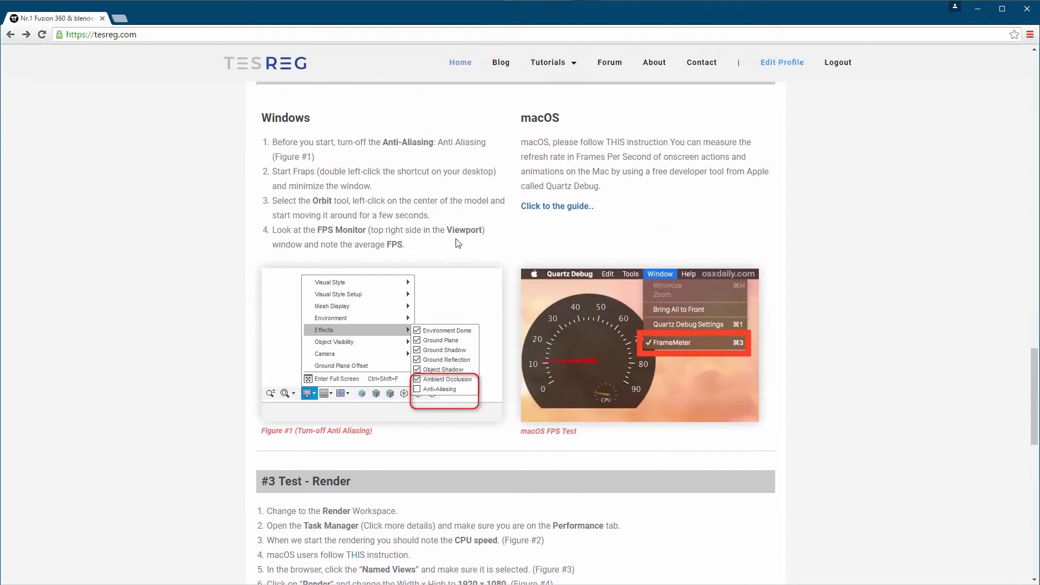
{"action": "scroll", "scroll_direction": "down", "scroll_amount": 3}
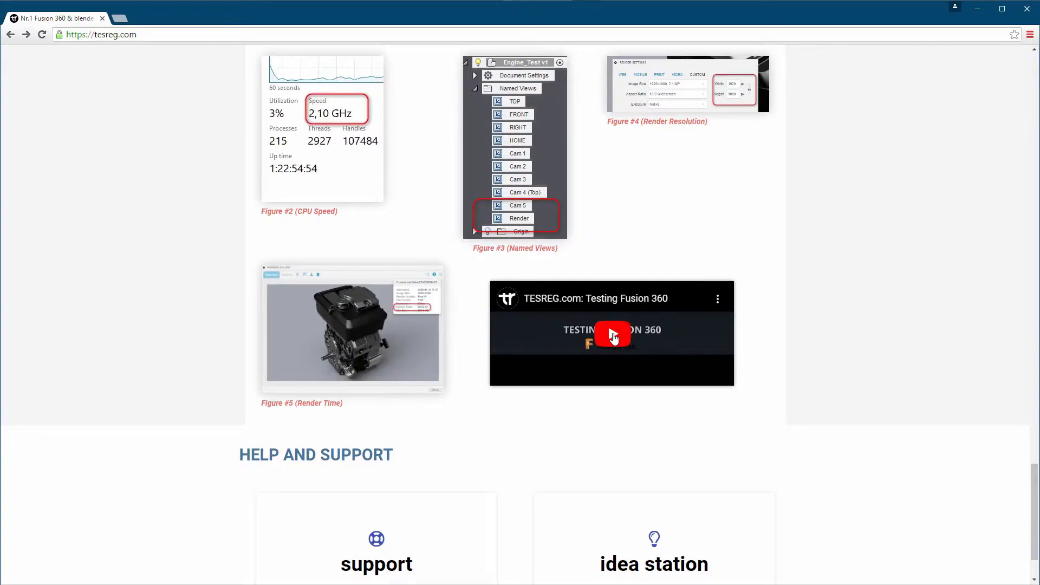
{"action": "mouse_move", "coordinate": [559, 292]}
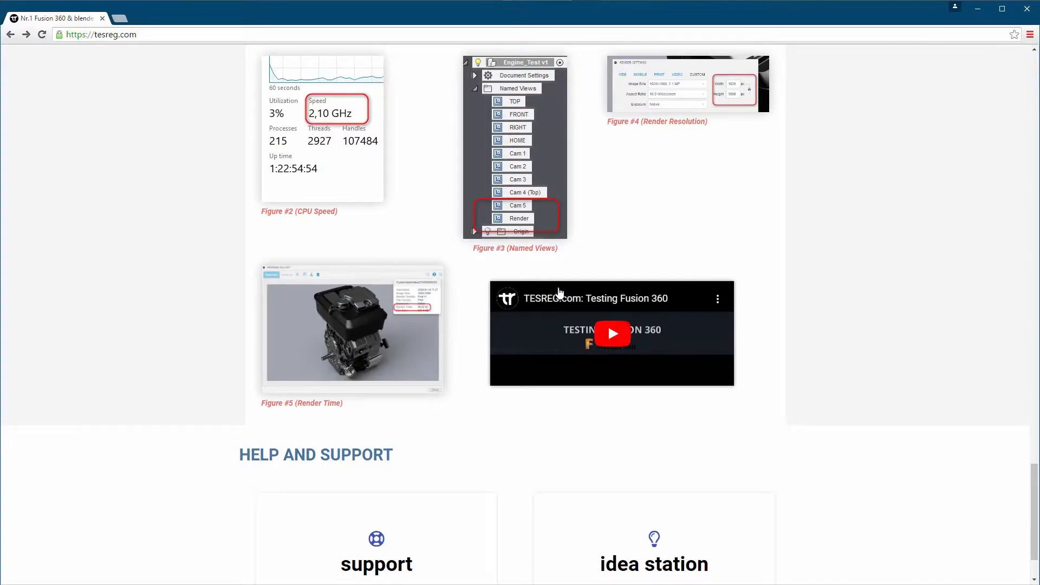
{"action": "scroll", "scroll_direction": "down", "scroll_amount": 3}
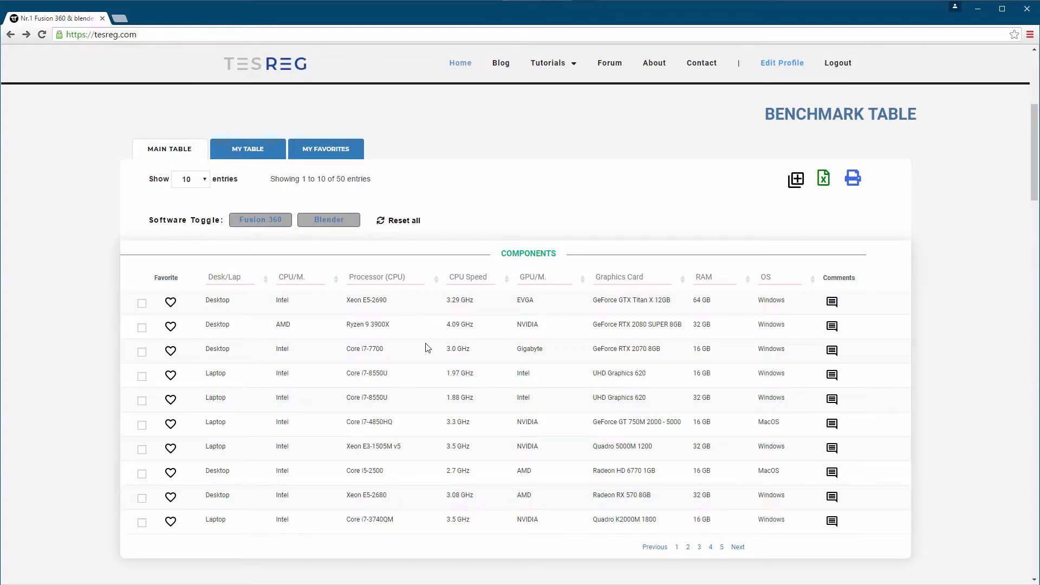
{"action": "mouse_move", "coordinate": [446, 216]}
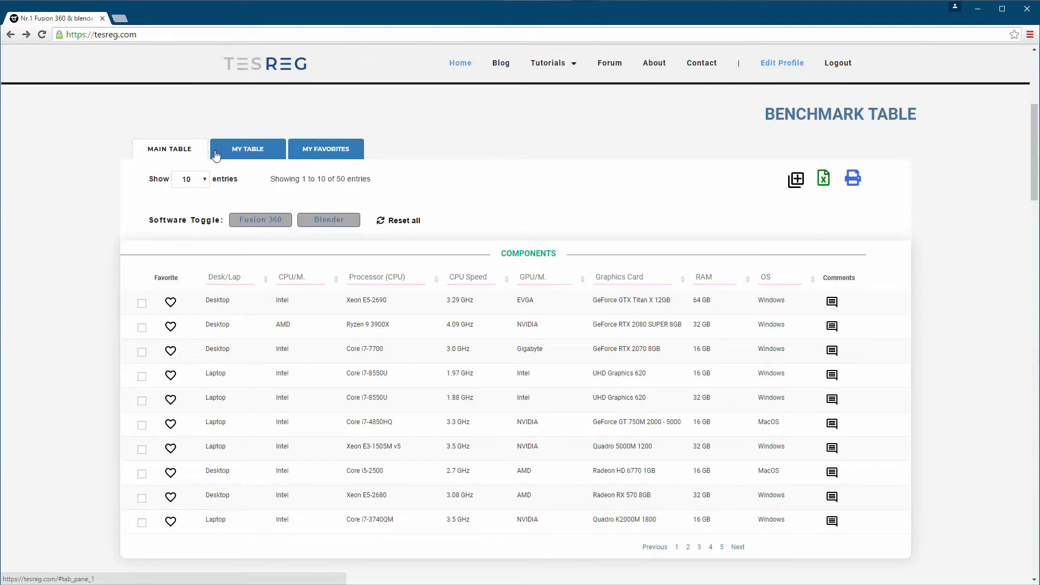
{"action": "left_click", "coordinate": [247, 148]}
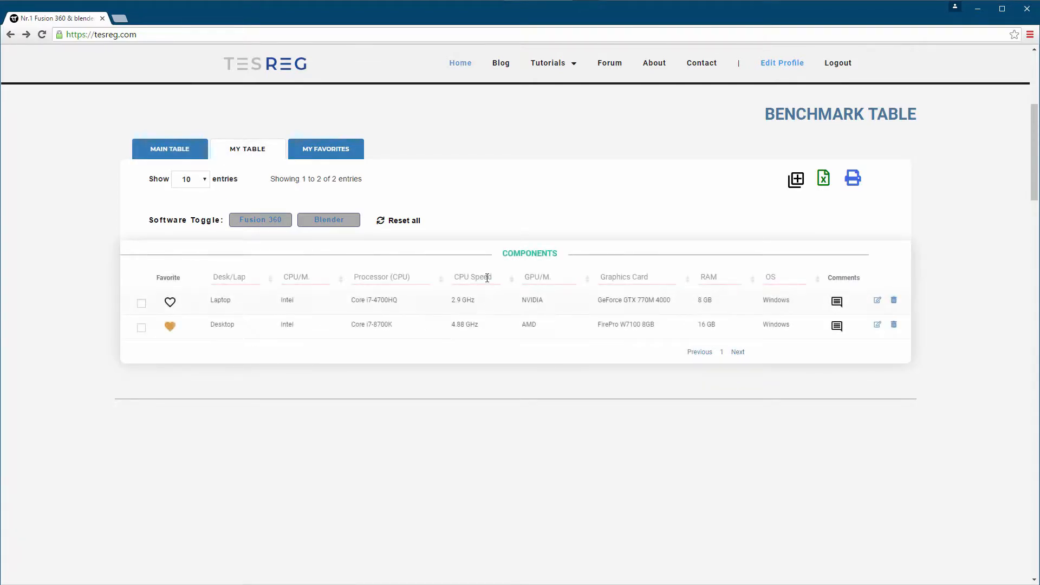
{"action": "left_click", "coordinate": [169, 148]}
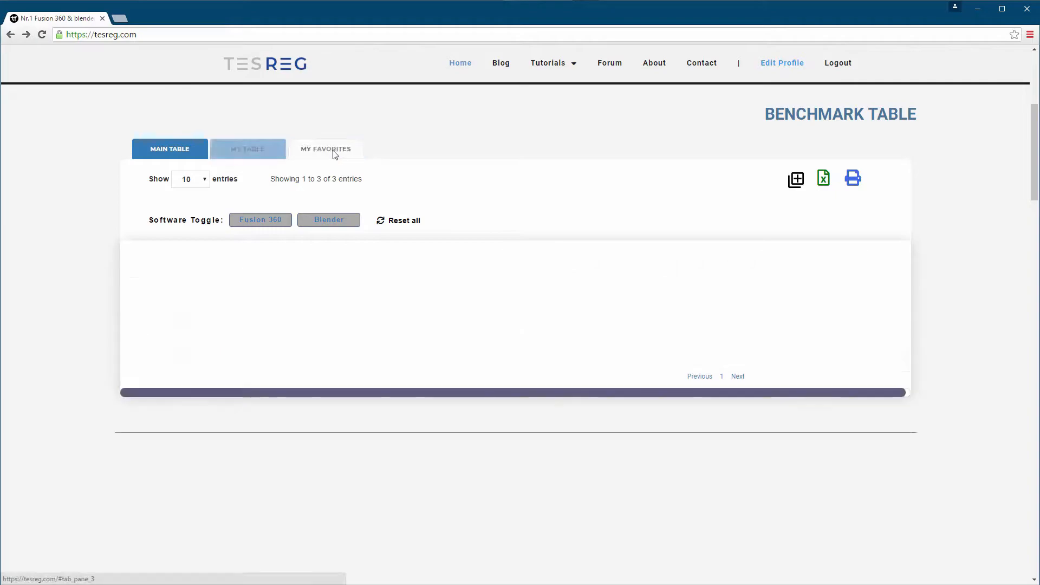
{"action": "left_click", "coordinate": [247, 148]}
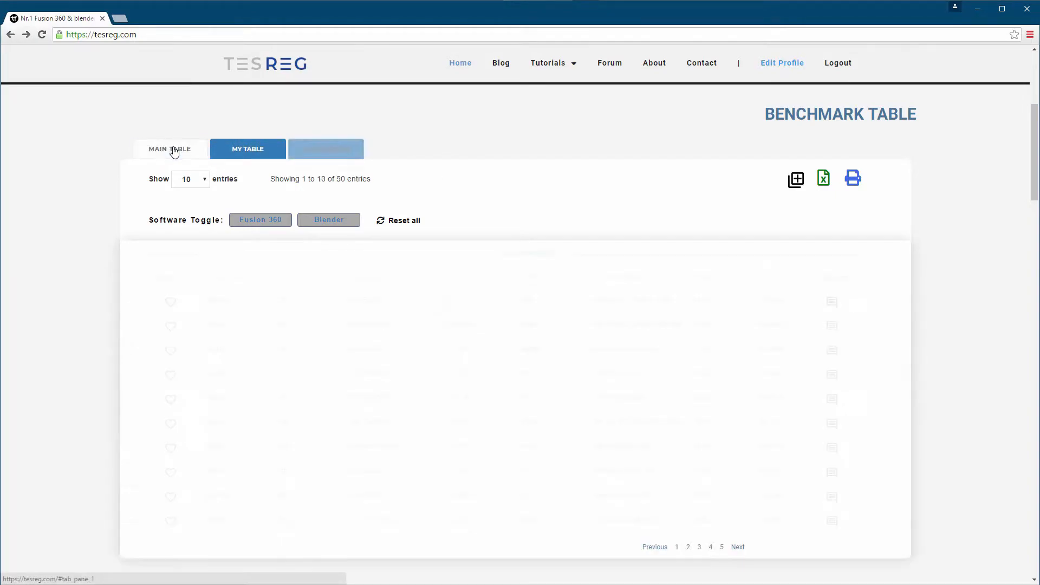
{"action": "left_click", "coordinate": [169, 149]}
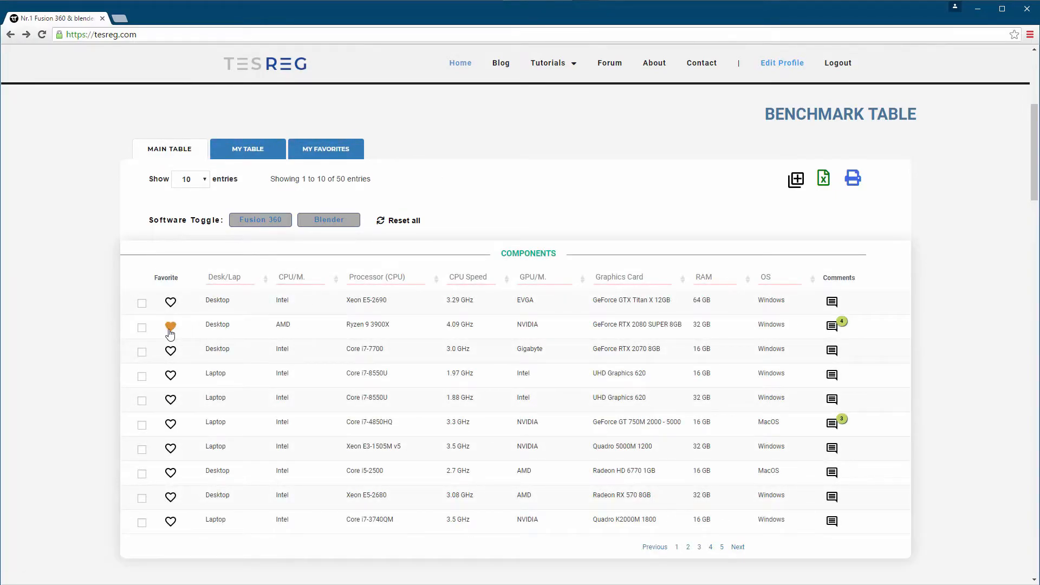
{"action": "mouse_move", "coordinate": [170, 327]}
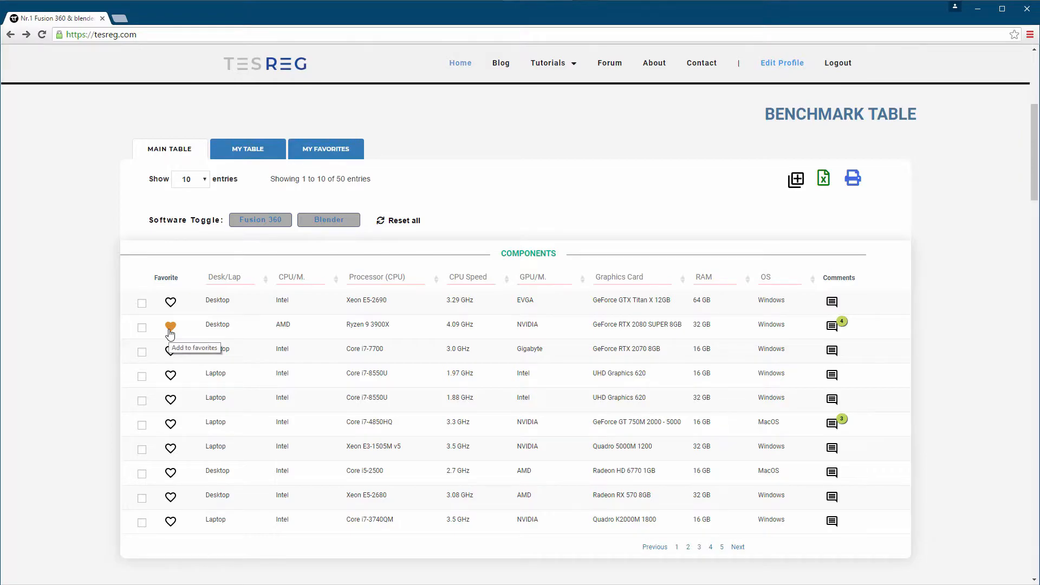
{"action": "mouse_move", "coordinate": [245, 250]}
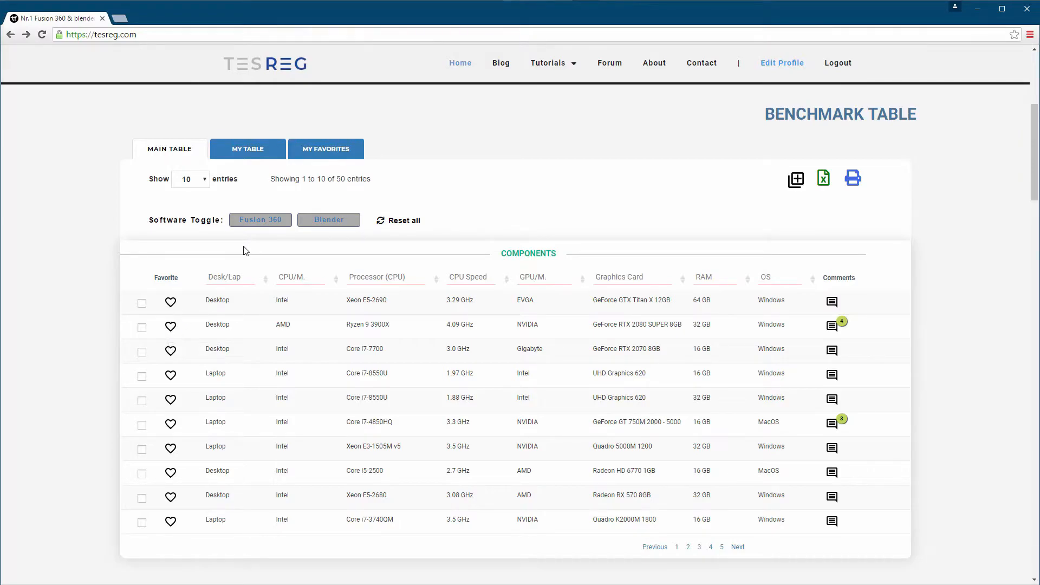
{"action": "mouse_move", "coordinate": [172, 324]}
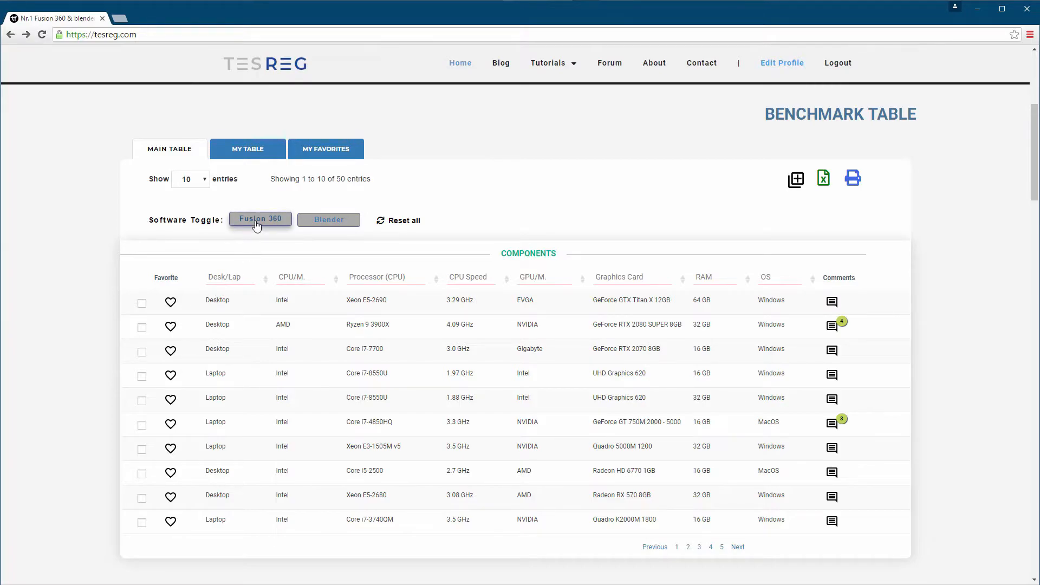
Show the Fusion 360 result columns and check the Core i7-7700 and Core i7-8550U rows
{"action": "left_click", "coordinate": [260, 219]}
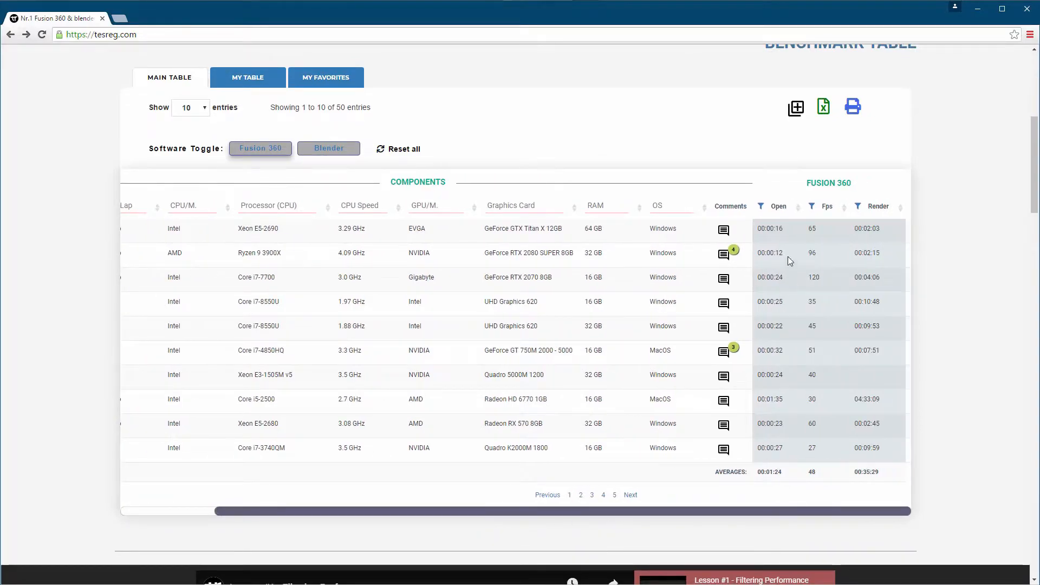
{"action": "mouse_move", "coordinate": [810, 277]}
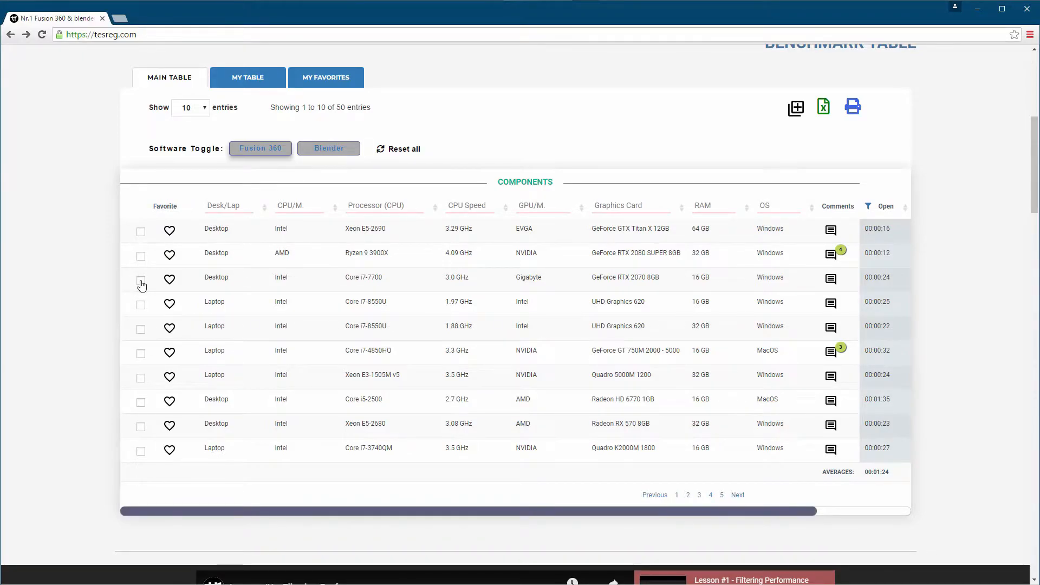
{"action": "left_click", "coordinate": [141, 305]}
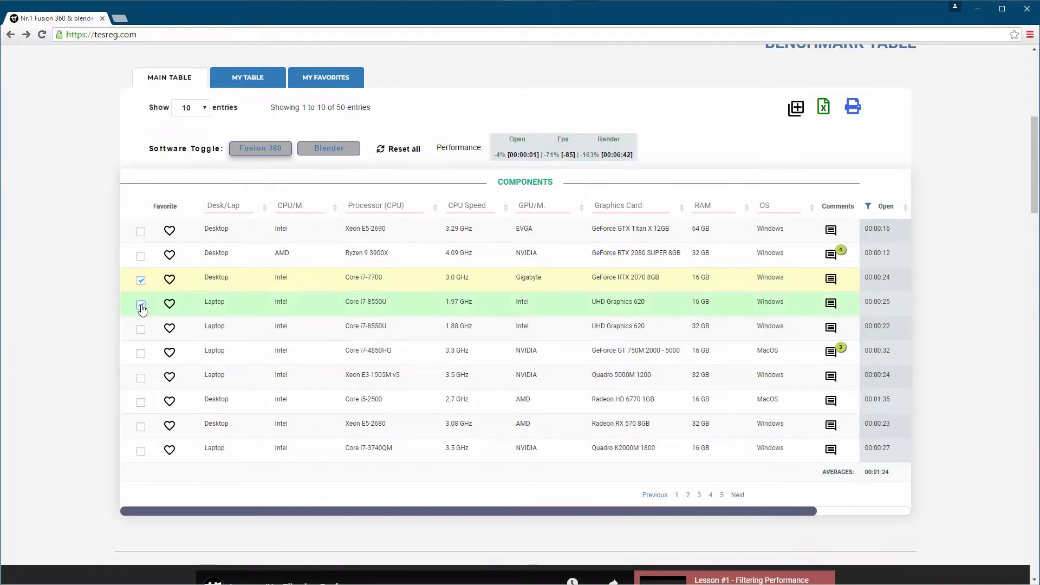
{"action": "left_click", "coordinate": [141, 305]}
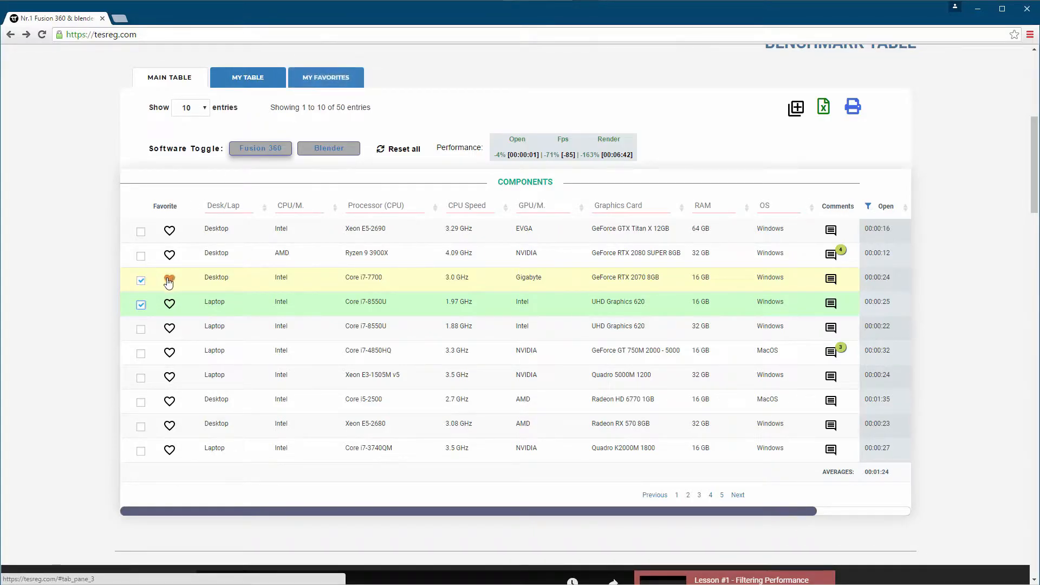
In My Favorites, expand price rows for the Core i7-7800X and Xeon E5-2650 V4 and check the first
{"action": "left_click", "coordinate": [247, 77]}
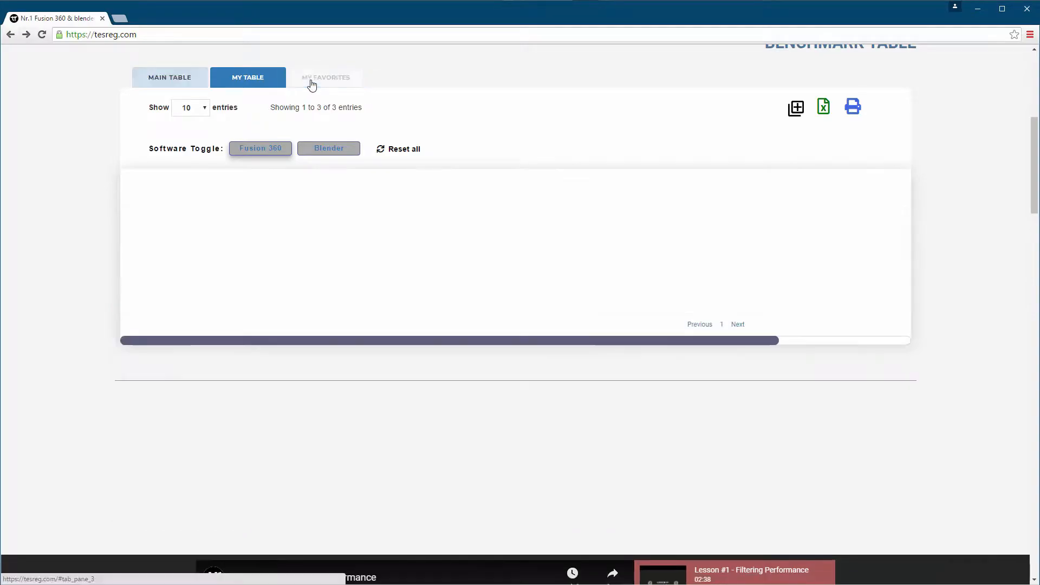
{"action": "left_click", "coordinate": [325, 78]}
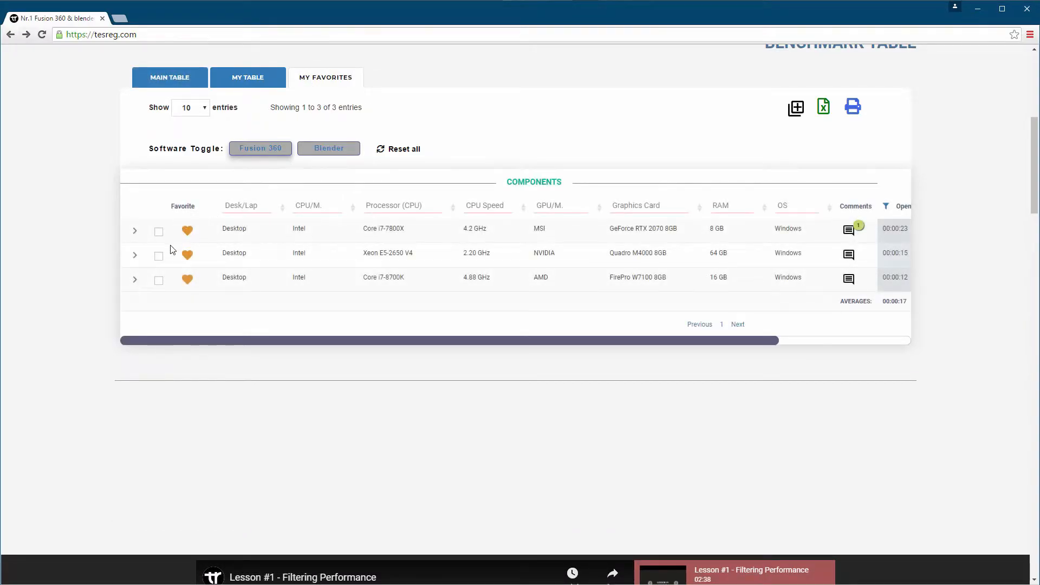
{"action": "left_click", "coordinate": [134, 231]}
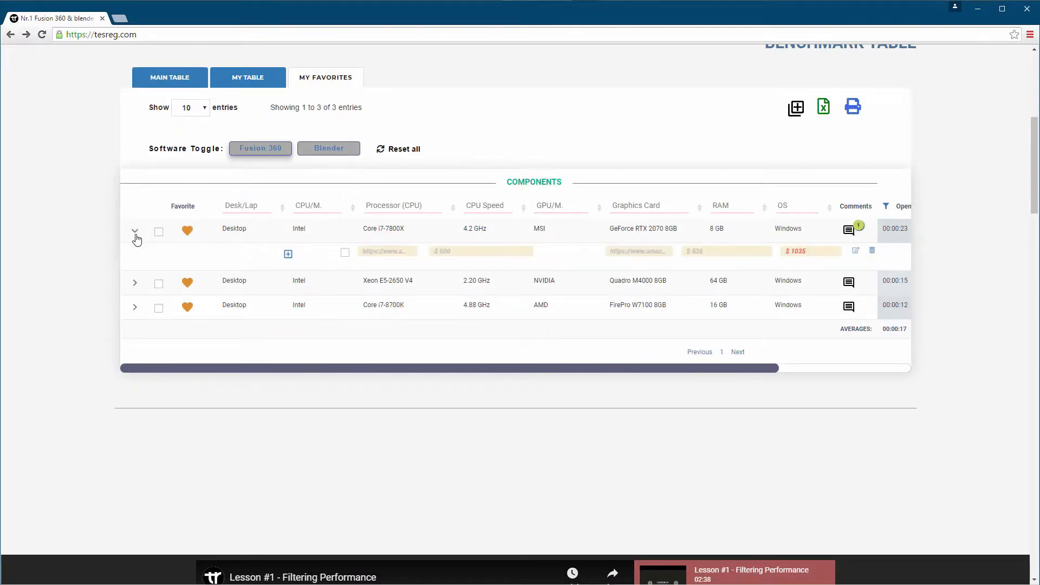
{"action": "mouse_move", "coordinate": [467, 258]}
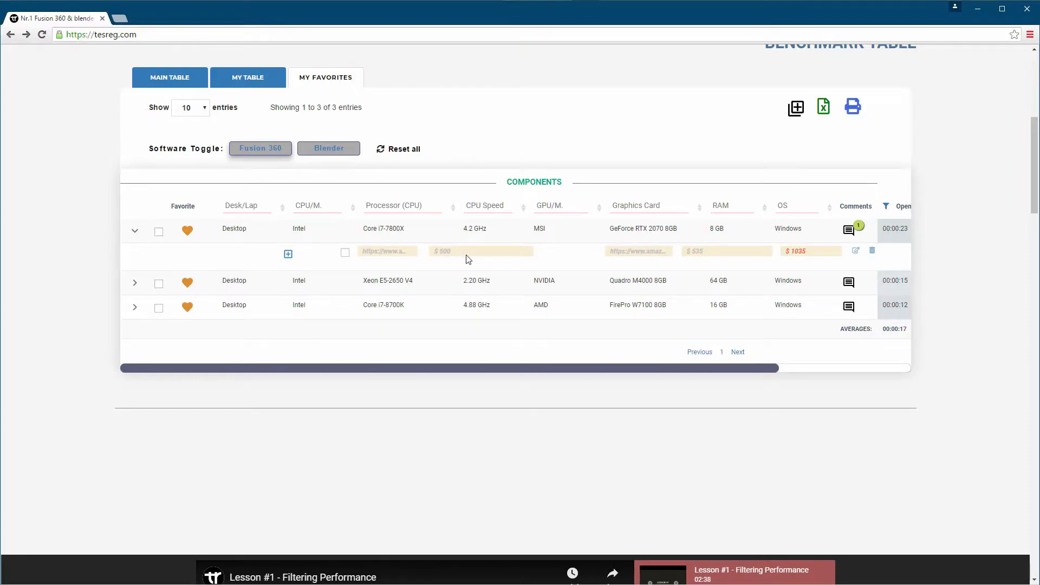
{"action": "left_click", "coordinate": [135, 283]}
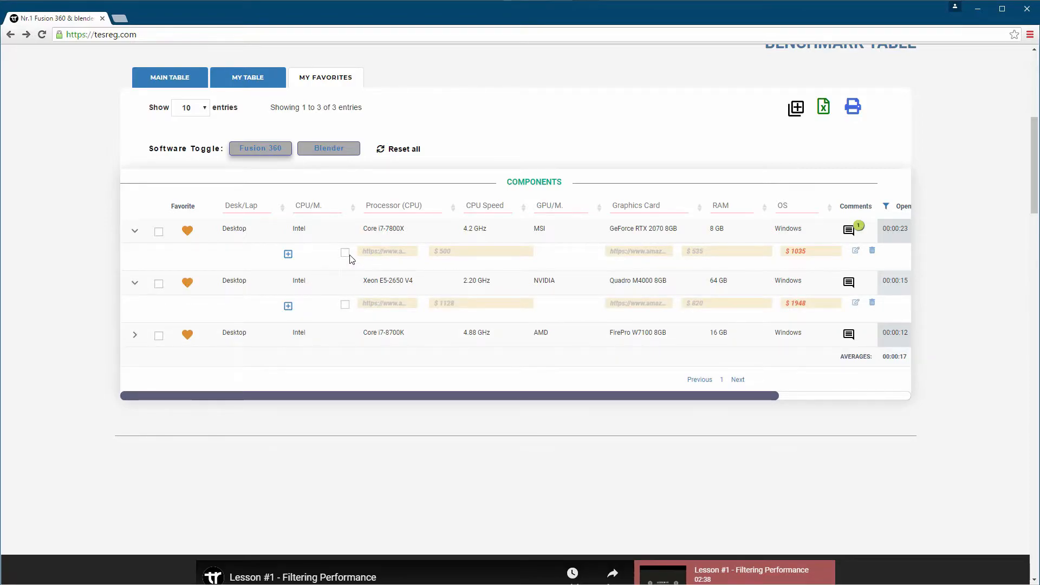
{"action": "left_click", "coordinate": [345, 252]}
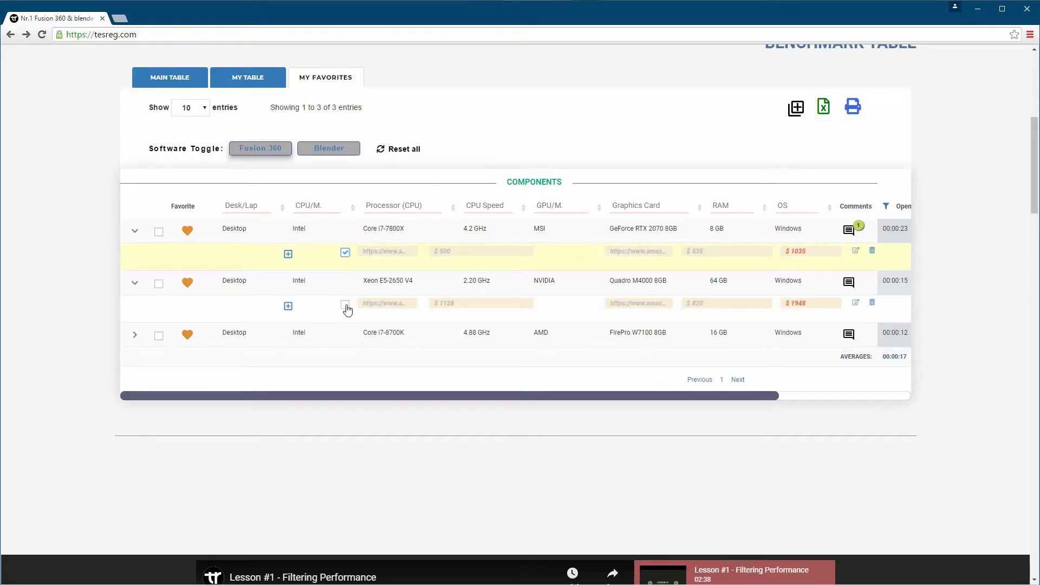
Check the Xeon E5-2650 V4 price row to compare its cost against the Core i7-7800X
{"action": "left_click", "coordinate": [345, 306]}
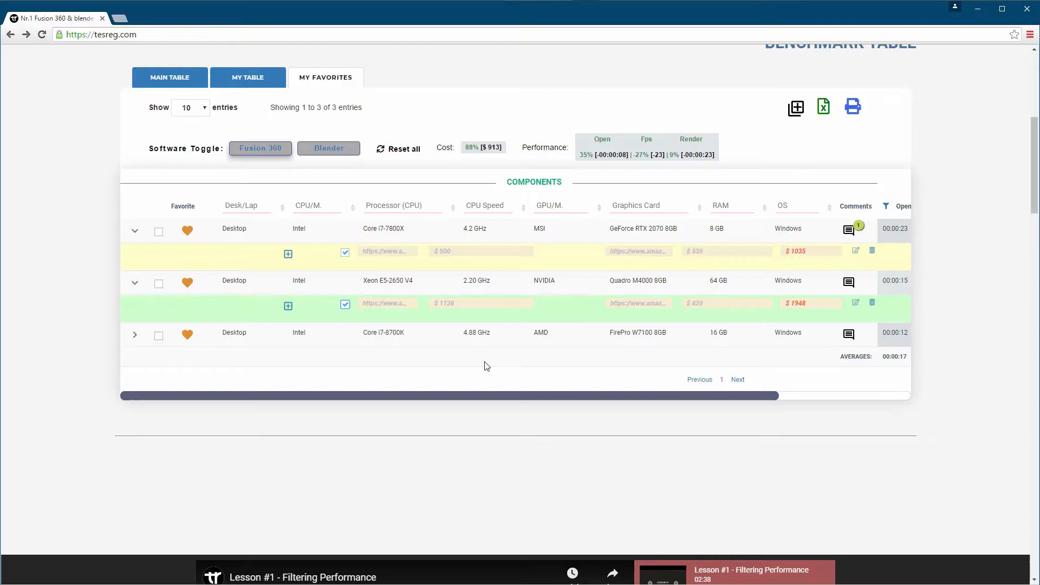
{"action": "mouse_move", "coordinate": [466, 194]}
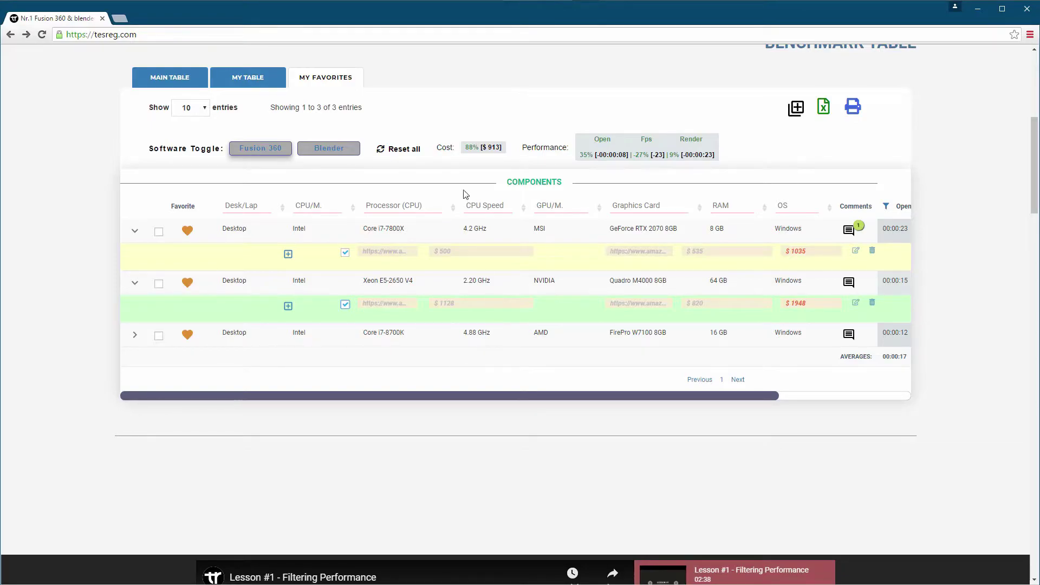
{"action": "mouse_move", "coordinate": [587, 165]}
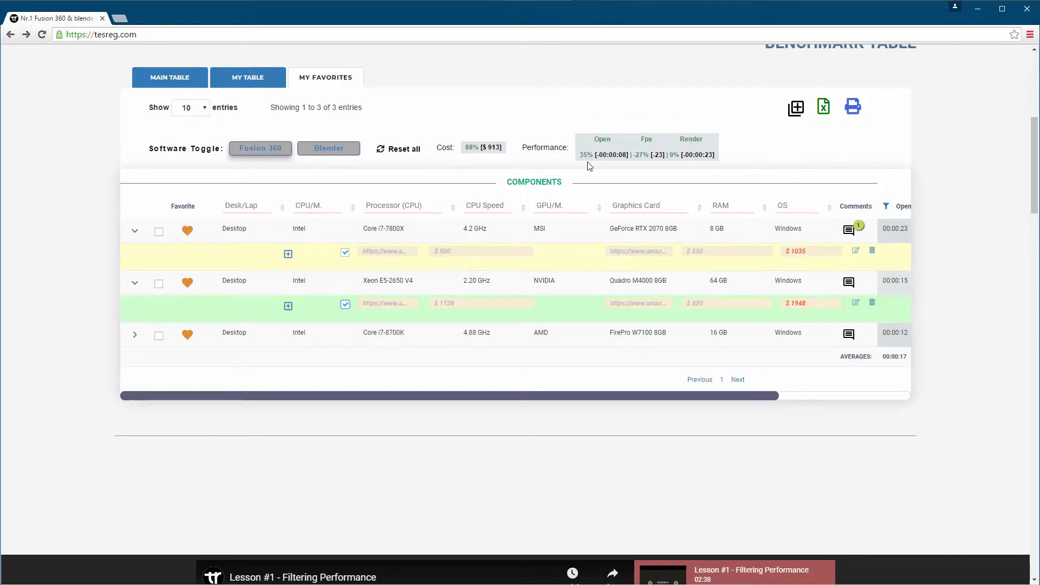
{"action": "mouse_move", "coordinate": [590, 163]}
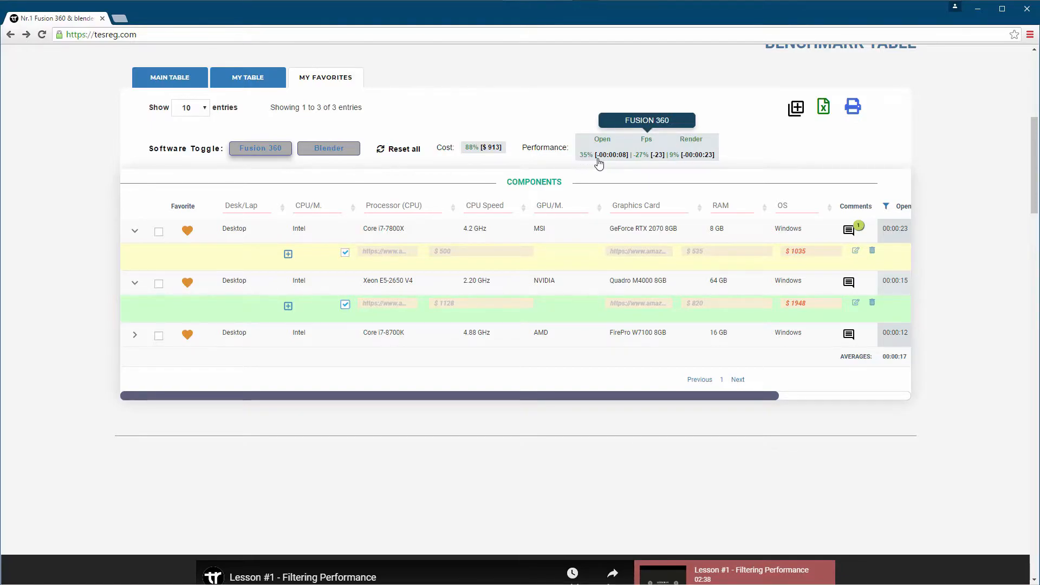
{"action": "mouse_move", "coordinate": [614, 159]}
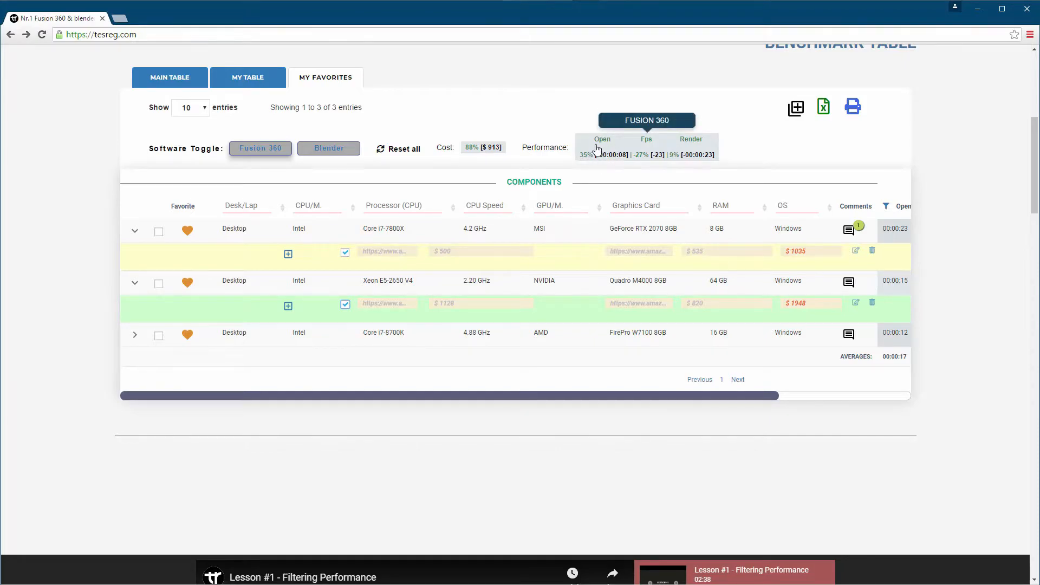
{"action": "mouse_move", "coordinate": [600, 165]}
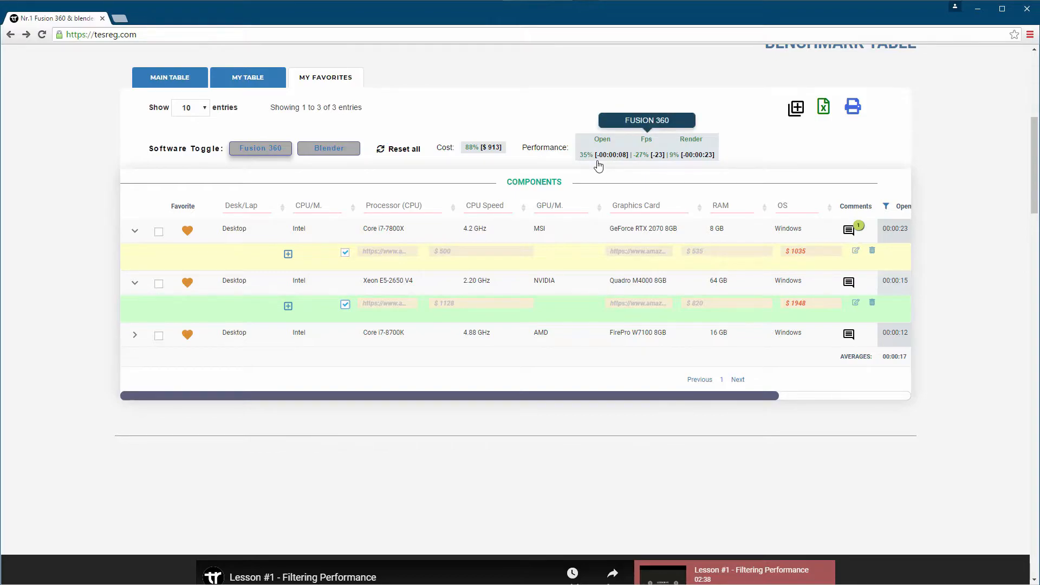
{"action": "mouse_move", "coordinate": [689, 160]}
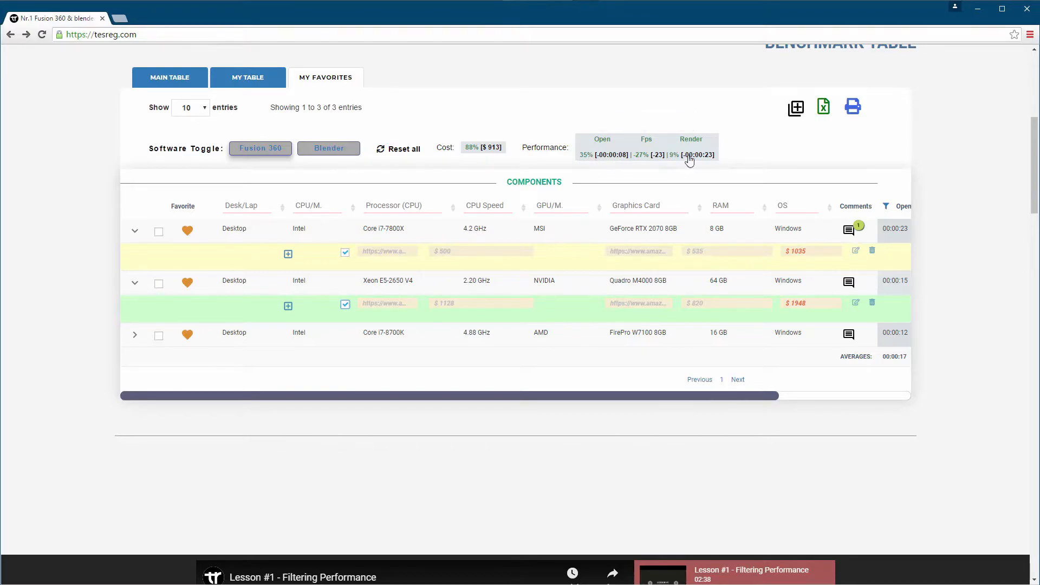
{"action": "mouse_move", "coordinate": [683, 161]}
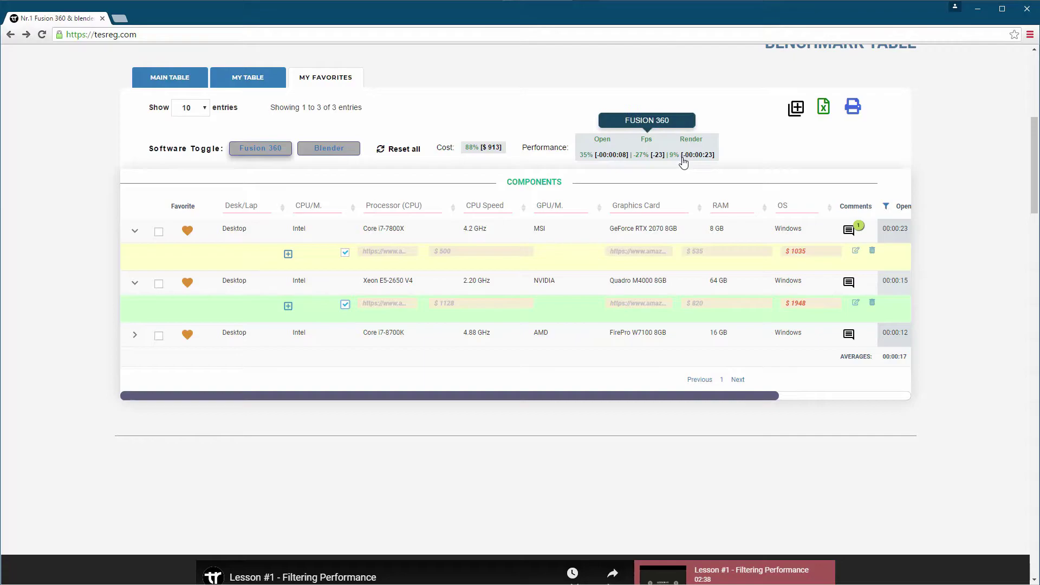
{"action": "mouse_move", "coordinate": [715, 169]}
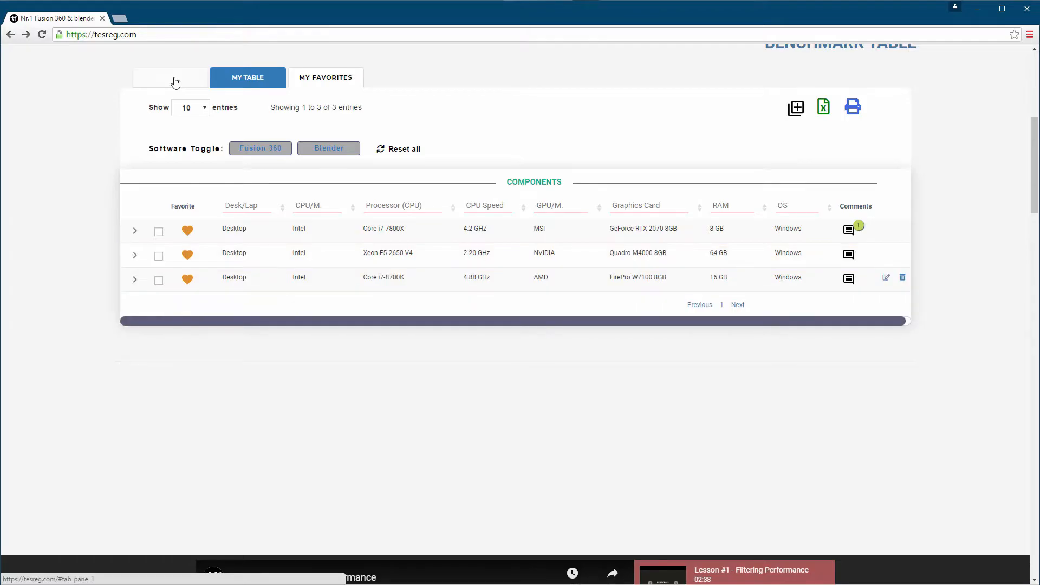
Switch to the MAIN TABLE tab listing all 50 systems and scroll the table right
{"action": "left_click", "coordinate": [170, 77]}
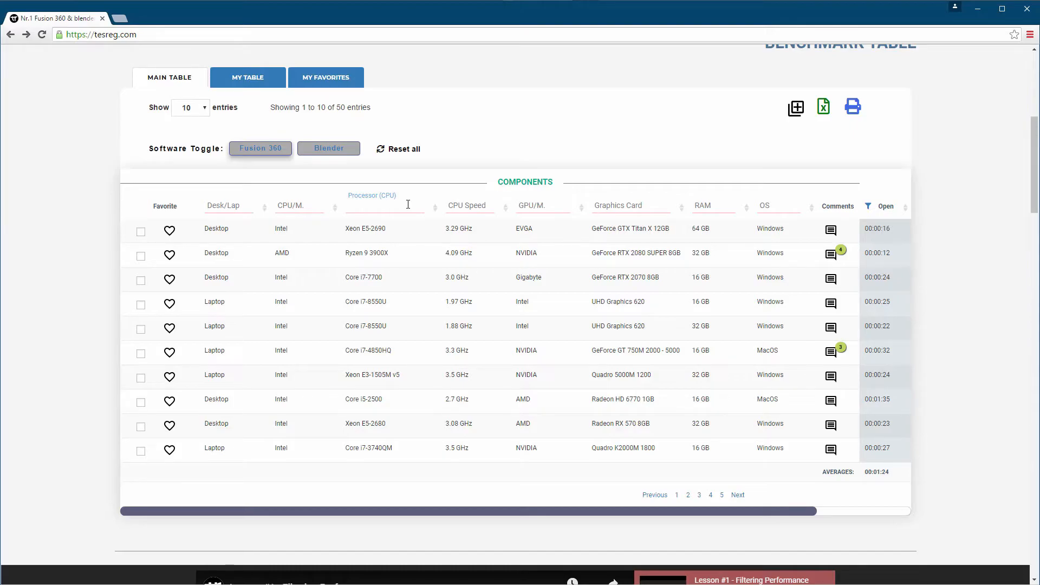
{"action": "mouse_move", "coordinate": [637, 516]}
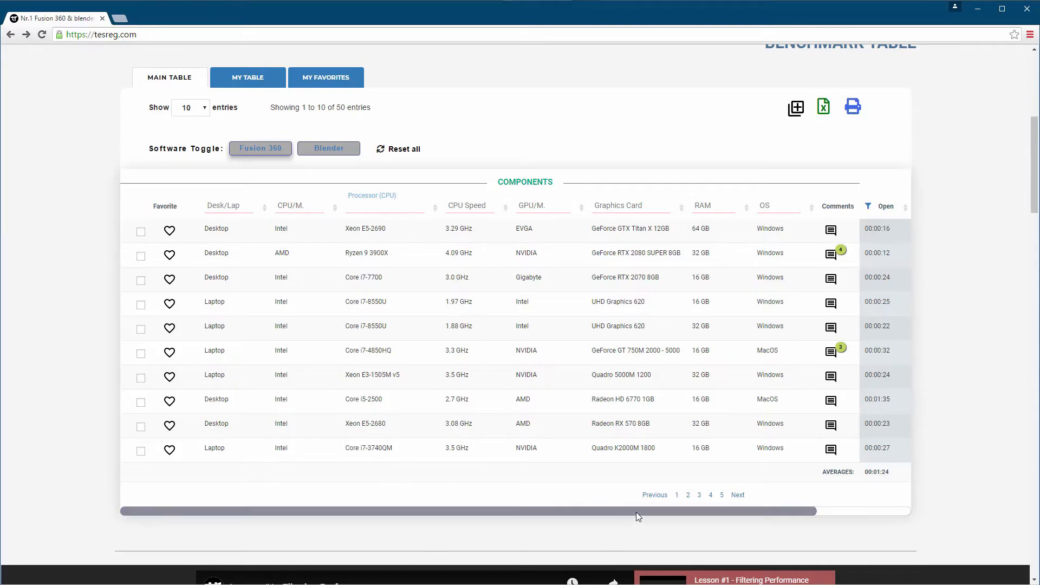
{"action": "scroll", "scroll_direction": "right", "scroll_amount": 3}
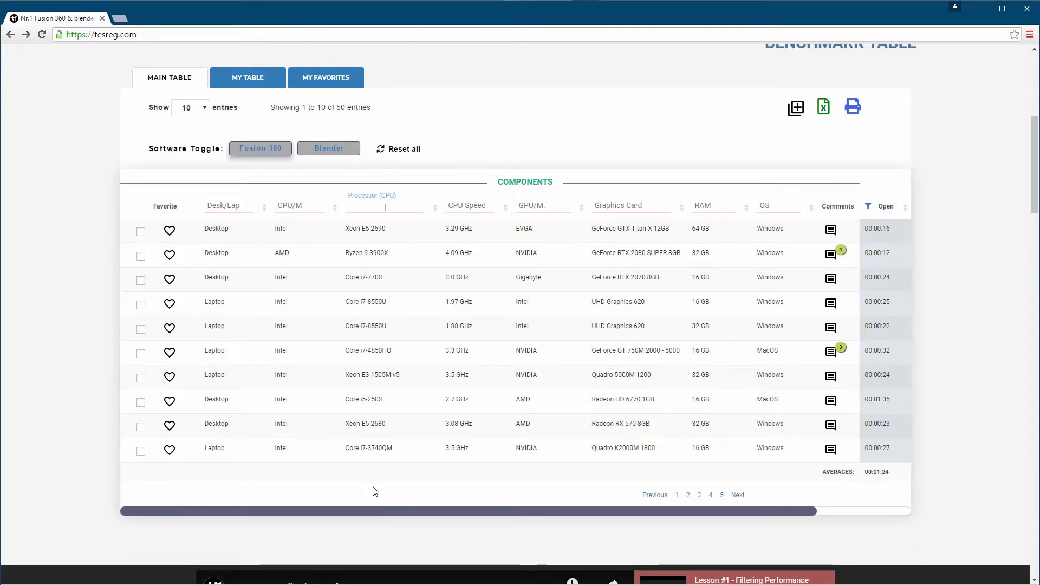
{"action": "mouse_move", "coordinate": [381, 484]}
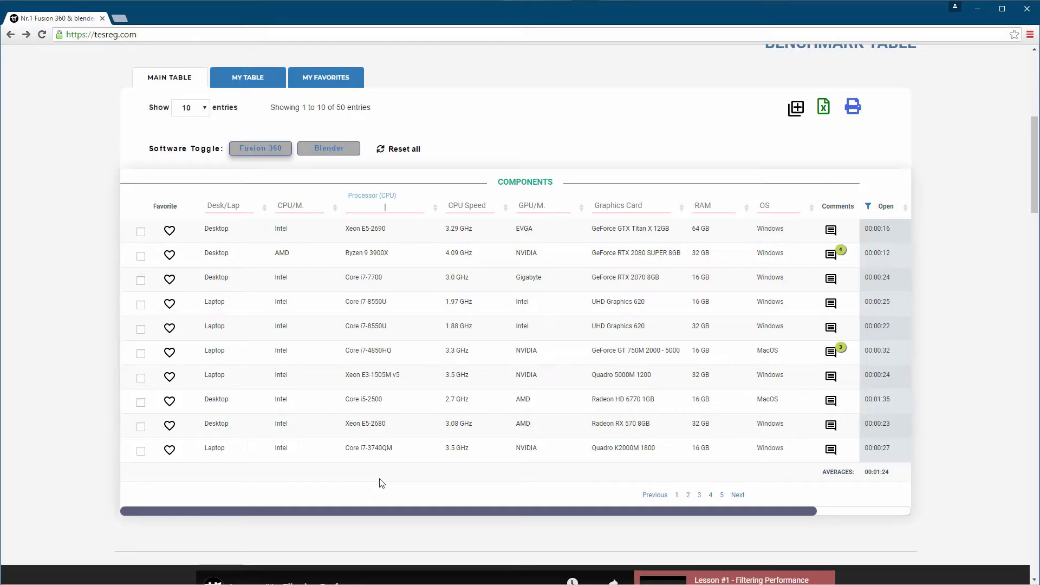
{"action": "scroll", "scroll_direction": "down", "scroll_amount": 3}
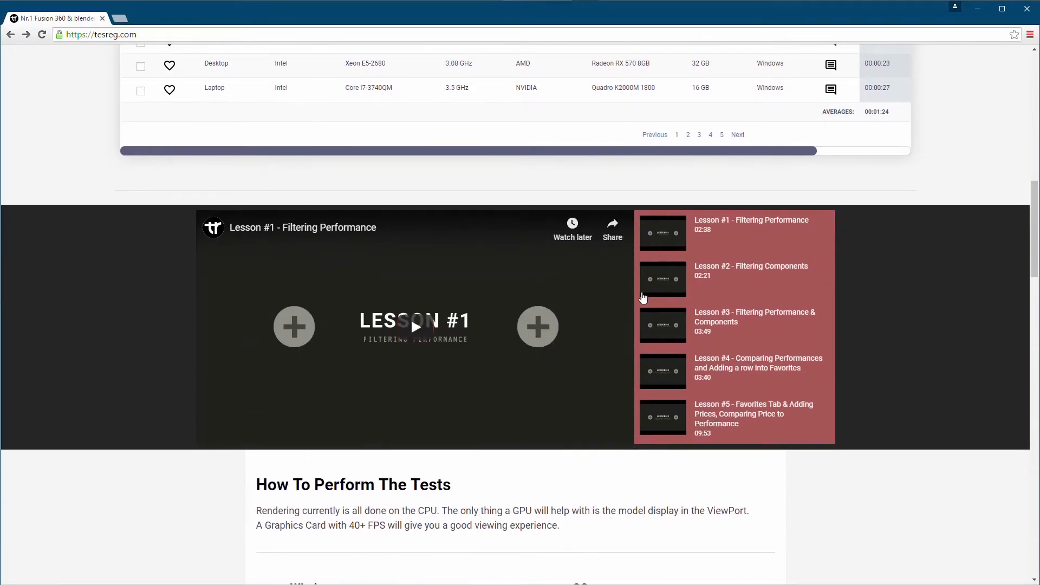
{"action": "mouse_move", "coordinate": [735, 236]}
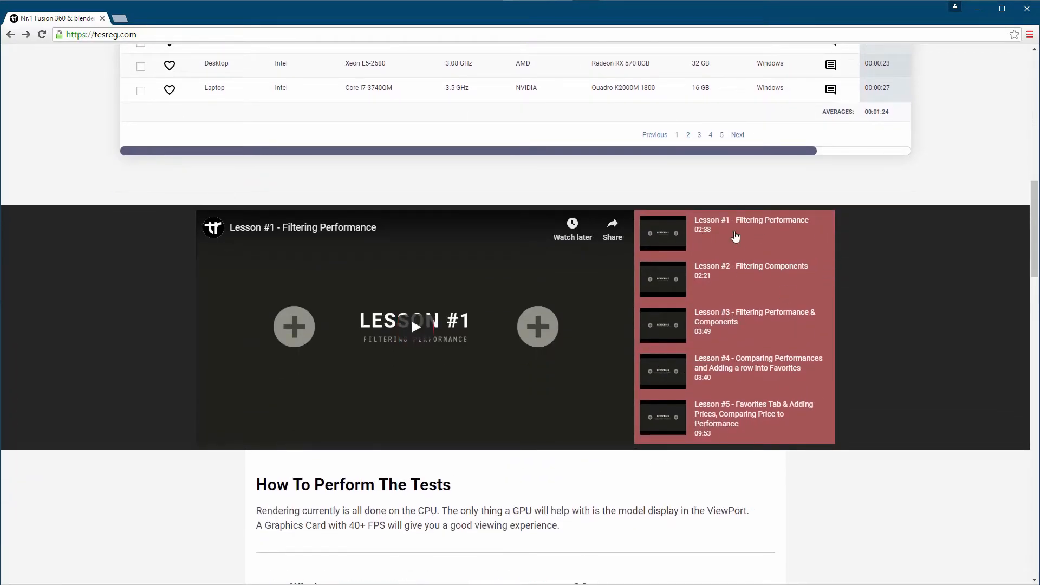
{"action": "mouse_move", "coordinate": [674, 364]}
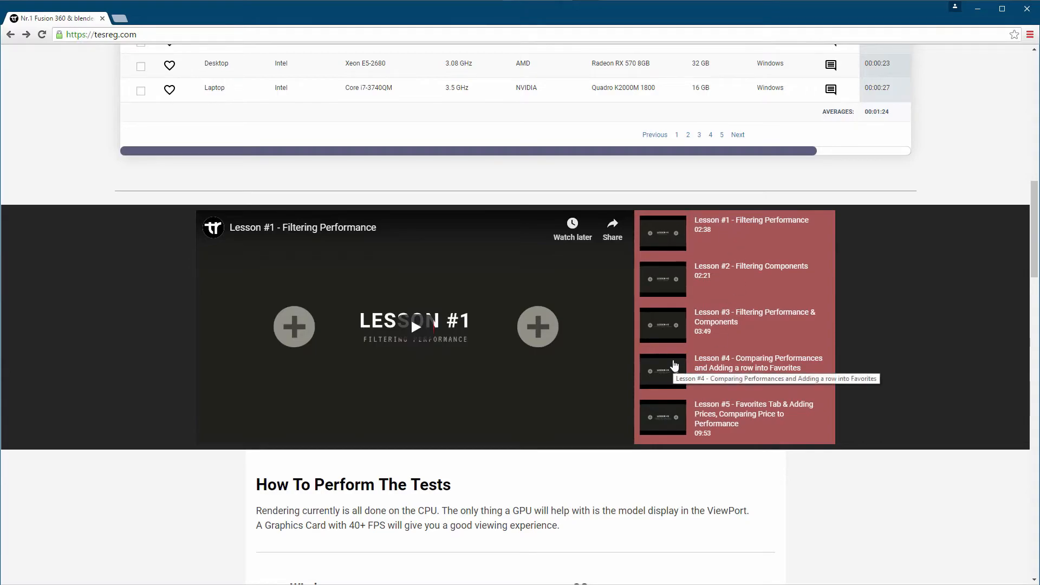
{"action": "mouse_move", "coordinate": [708, 336]}
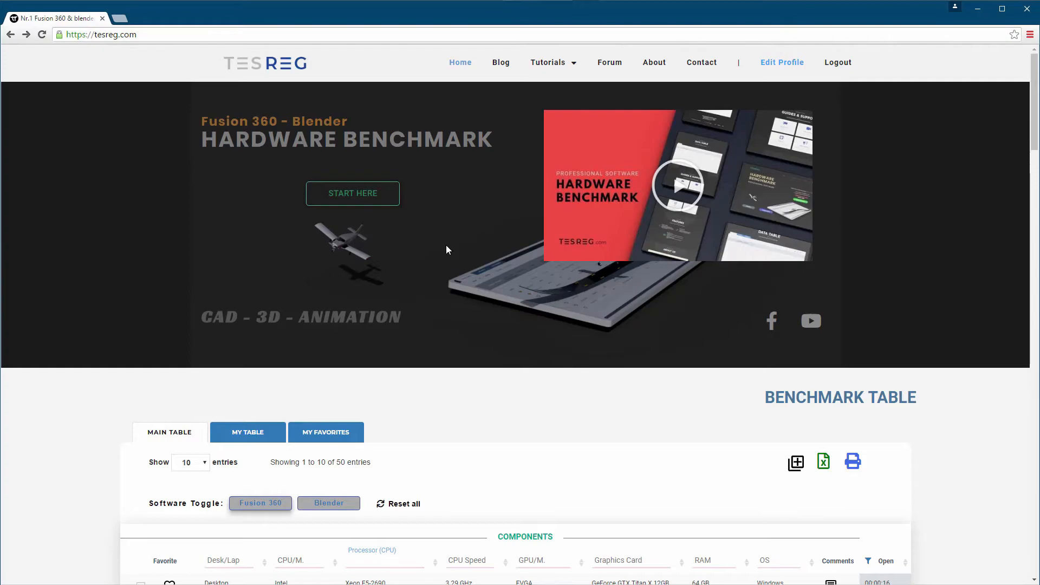
{"action": "scroll", "scroll_direction": "down", "scroll_amount": 3}
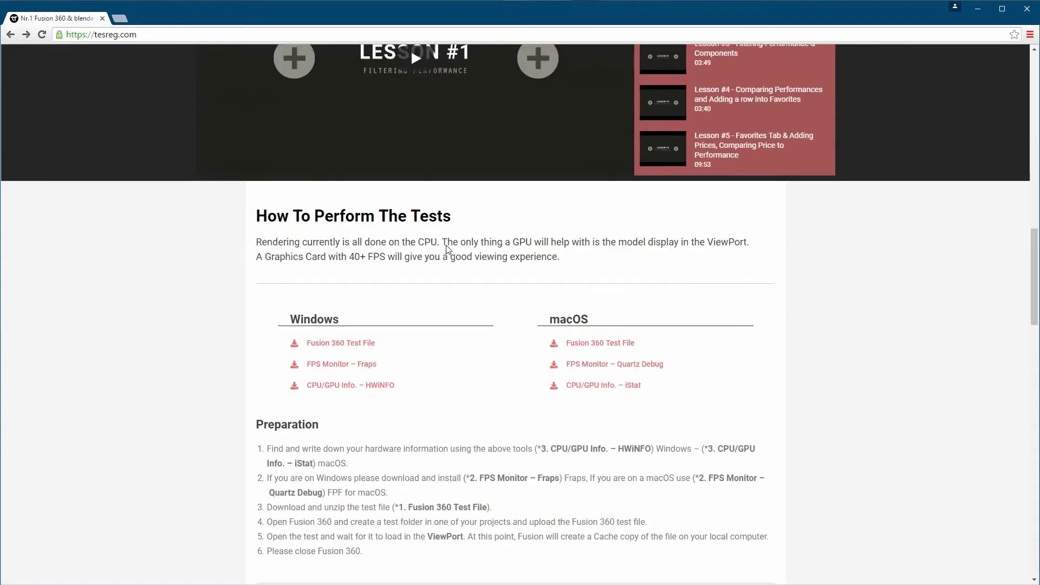
{"action": "scroll", "scroll_direction": "down", "scroll_amount": 3}
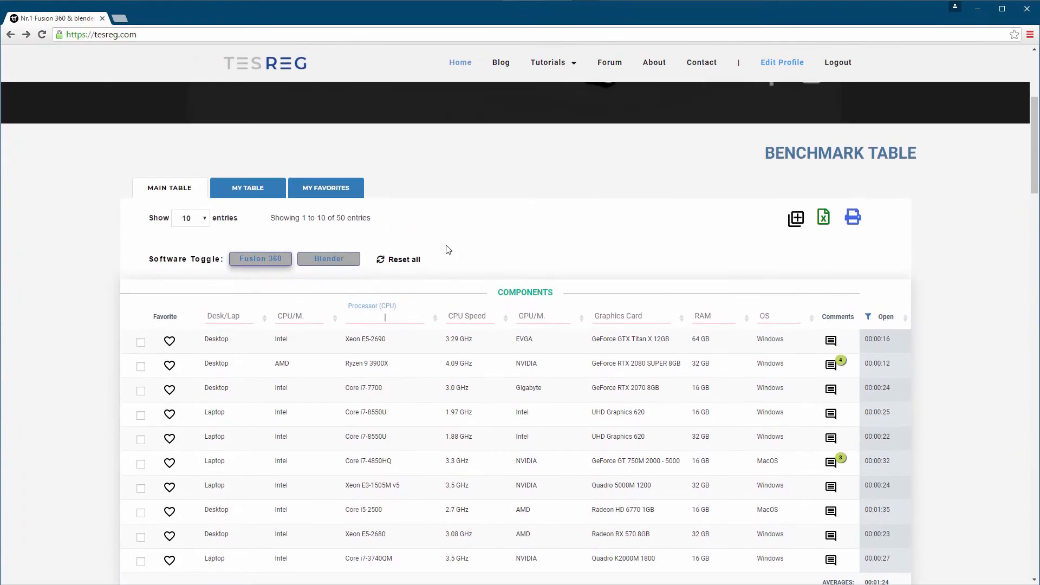
{"action": "scroll", "scroll_direction": "down", "scroll_amount": 3}
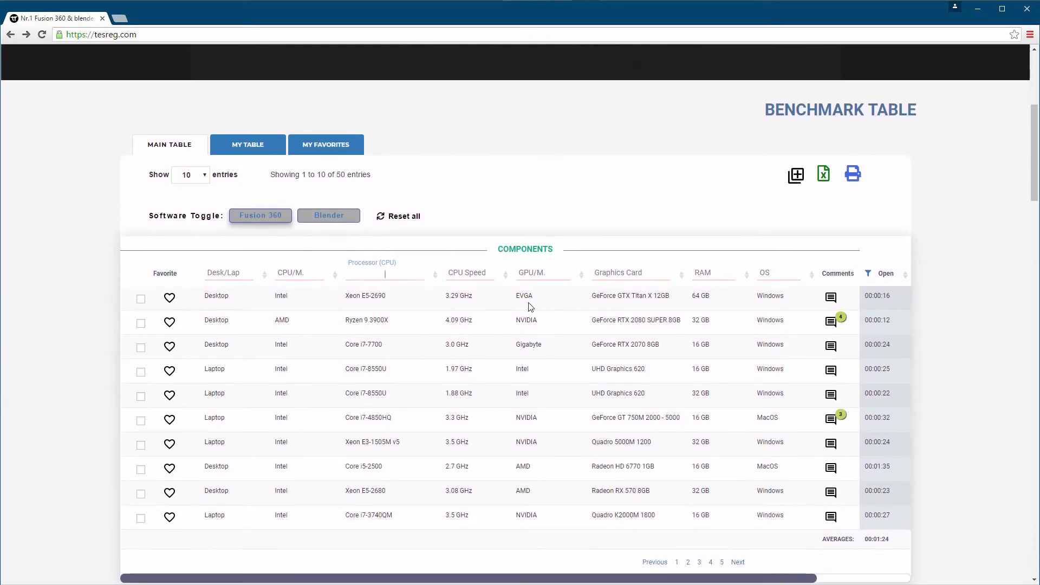
{"action": "mouse_move", "coordinate": [478, 212]}
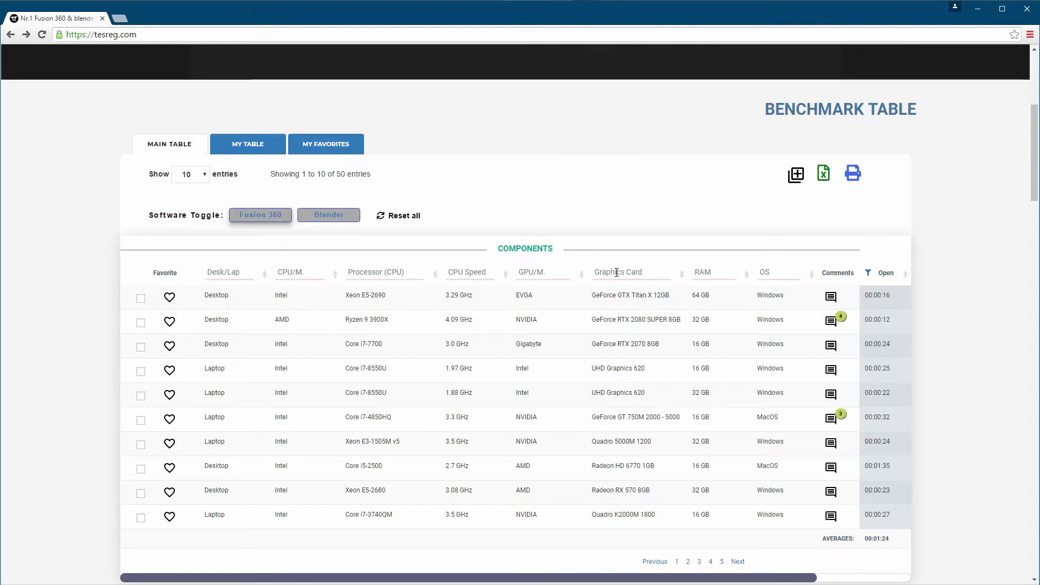
{"action": "mouse_move", "coordinate": [585, 211]}
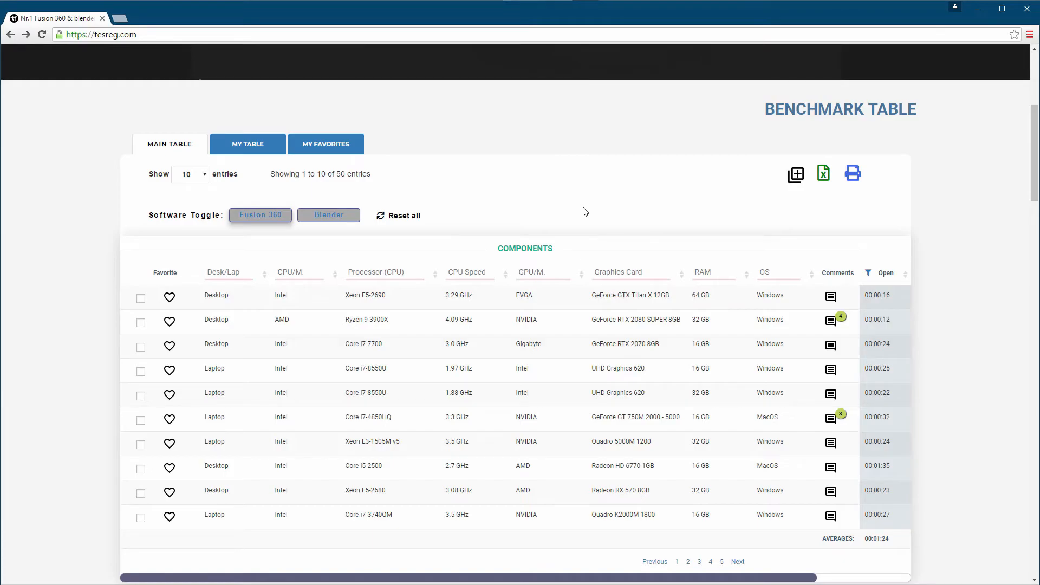
{"action": "mouse_move", "coordinate": [617, 271]}
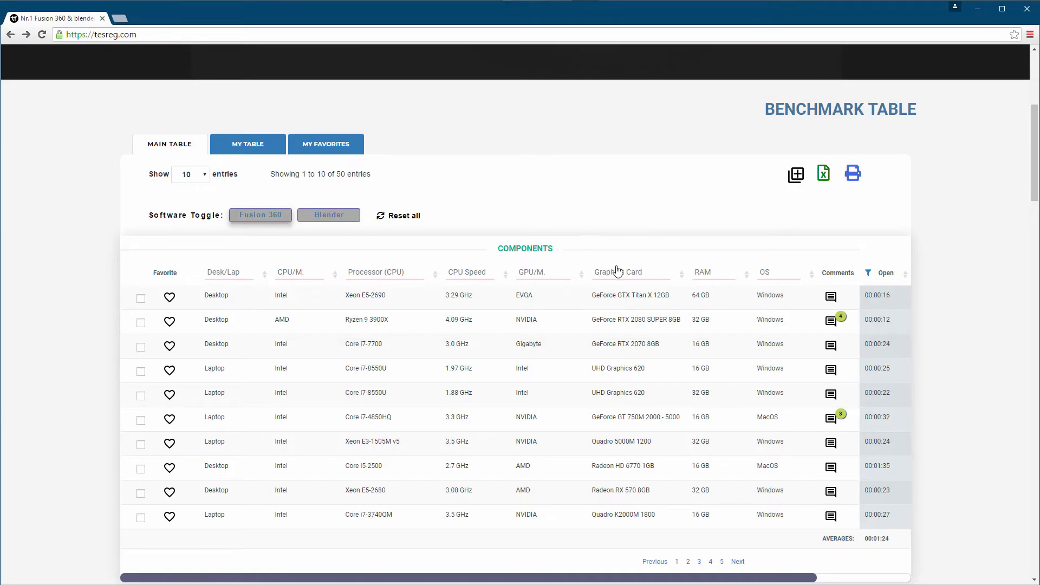
{"action": "mouse_move", "coordinate": [562, 219]}
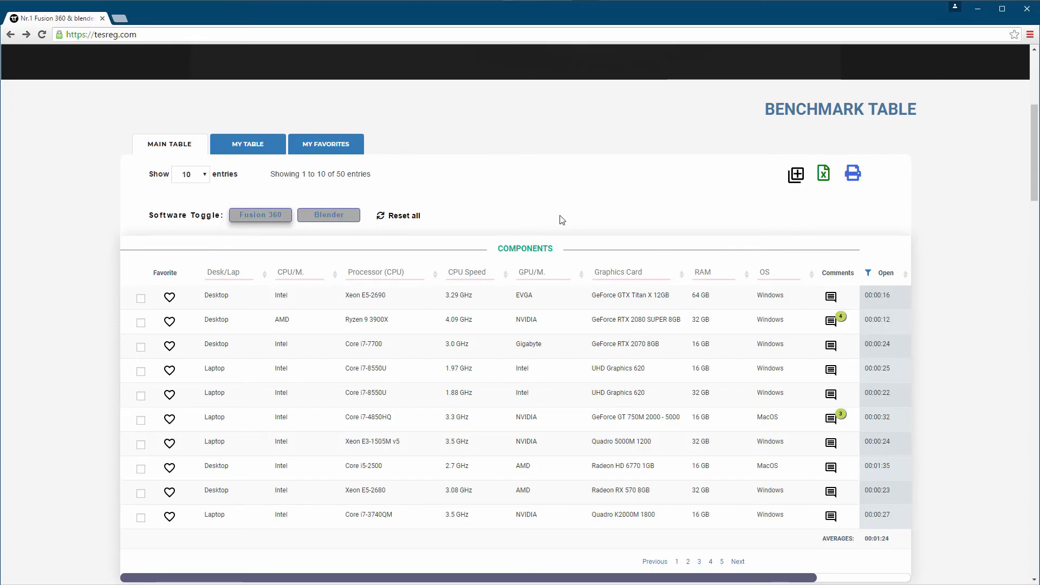
{"action": "mouse_move", "coordinate": [521, 198]}
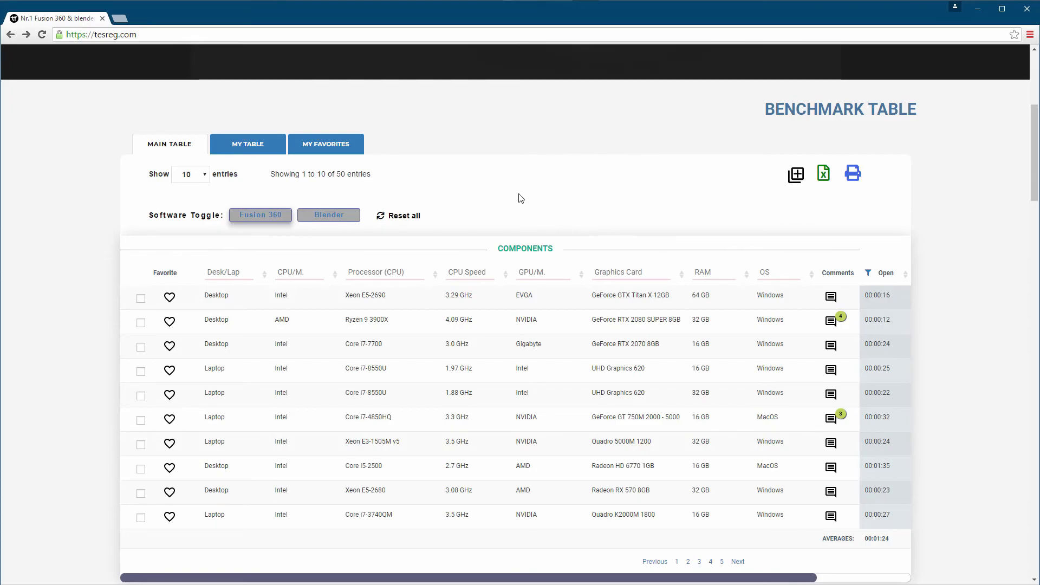
{"action": "mouse_move", "coordinate": [537, 189]}
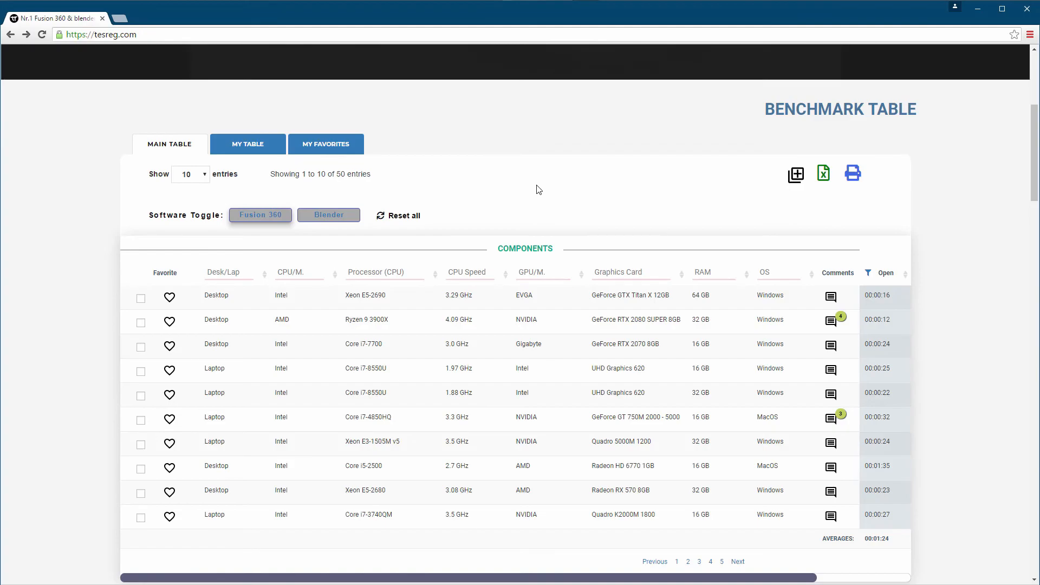